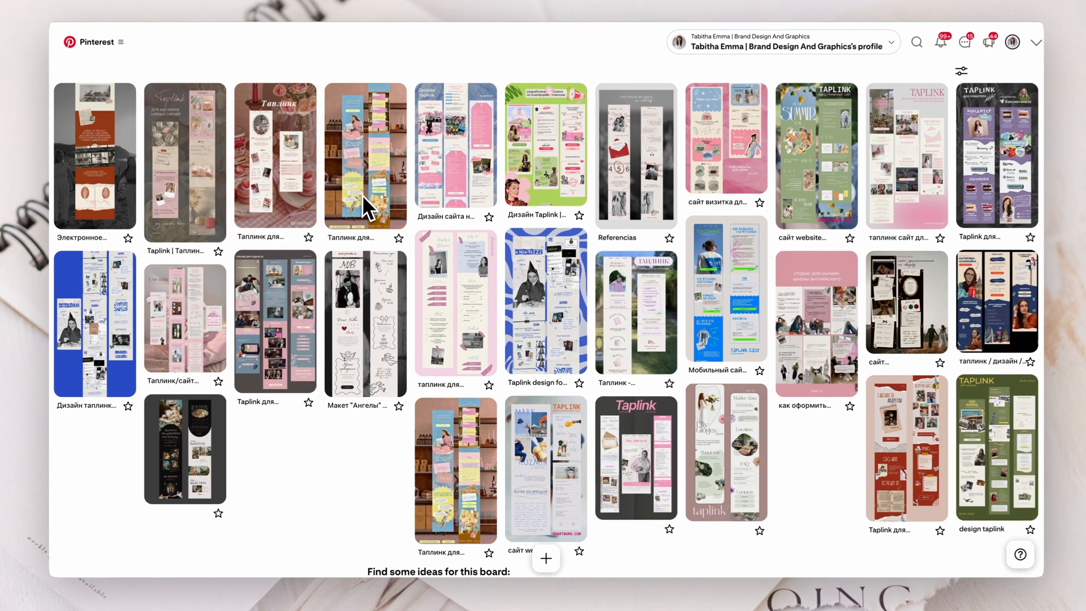
# Review the saved Pinterest website pins (bookshelf, SUMMER Taplink, pink web-designer) for inspiration
pyautogui.click(365, 153)
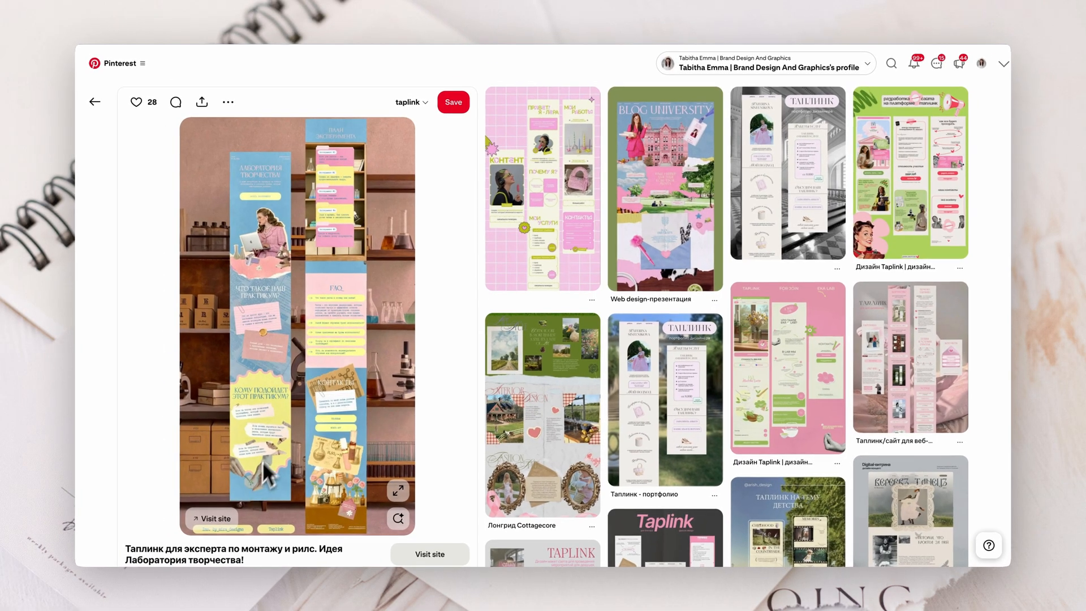
pyautogui.click(95, 102)
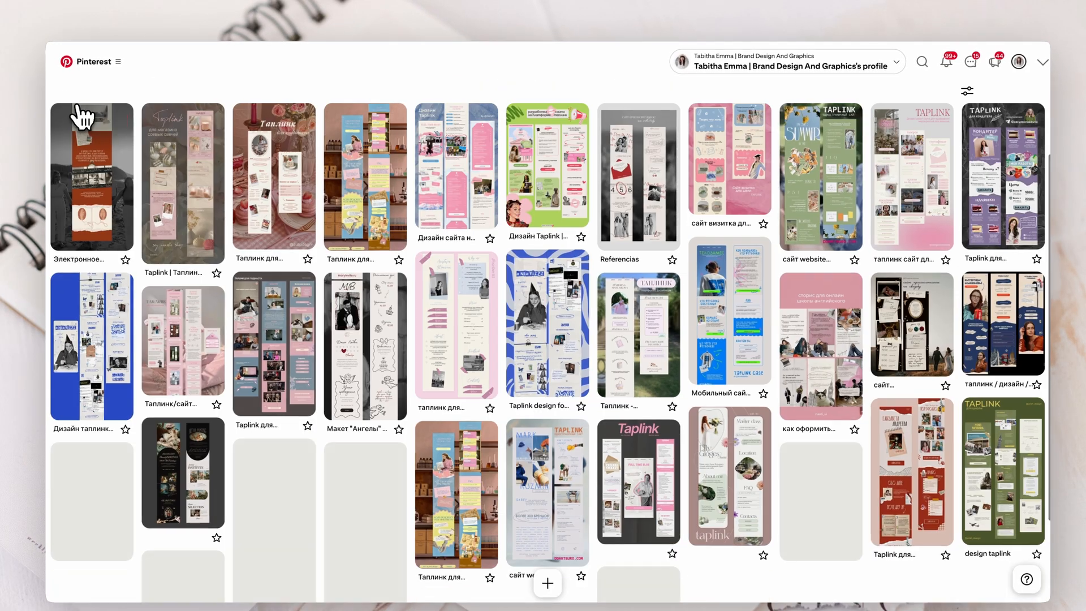
pyautogui.click(820, 176)
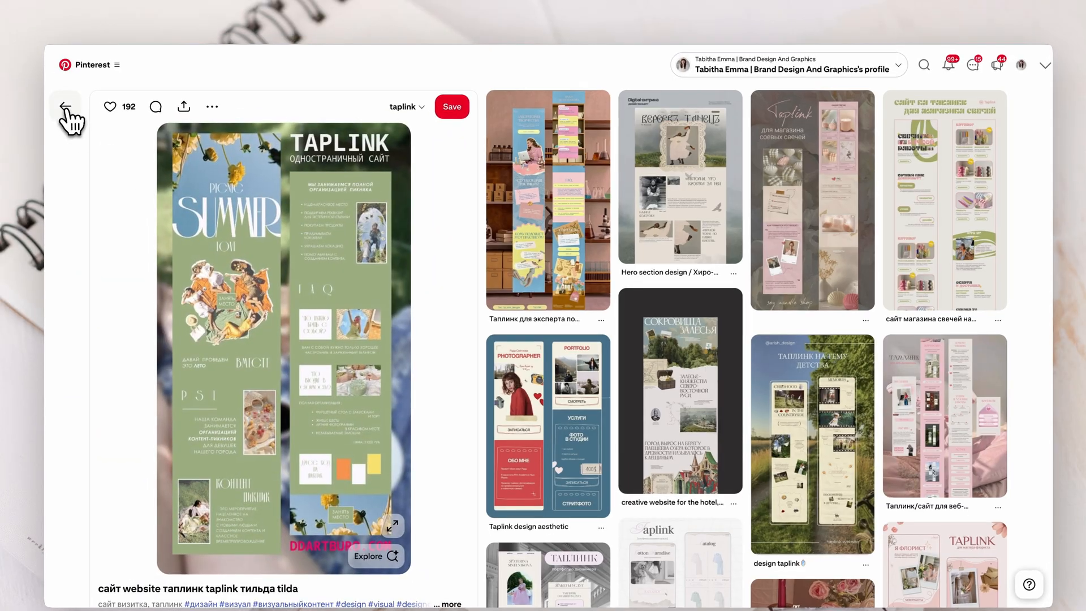
pyautogui.click(65, 106)
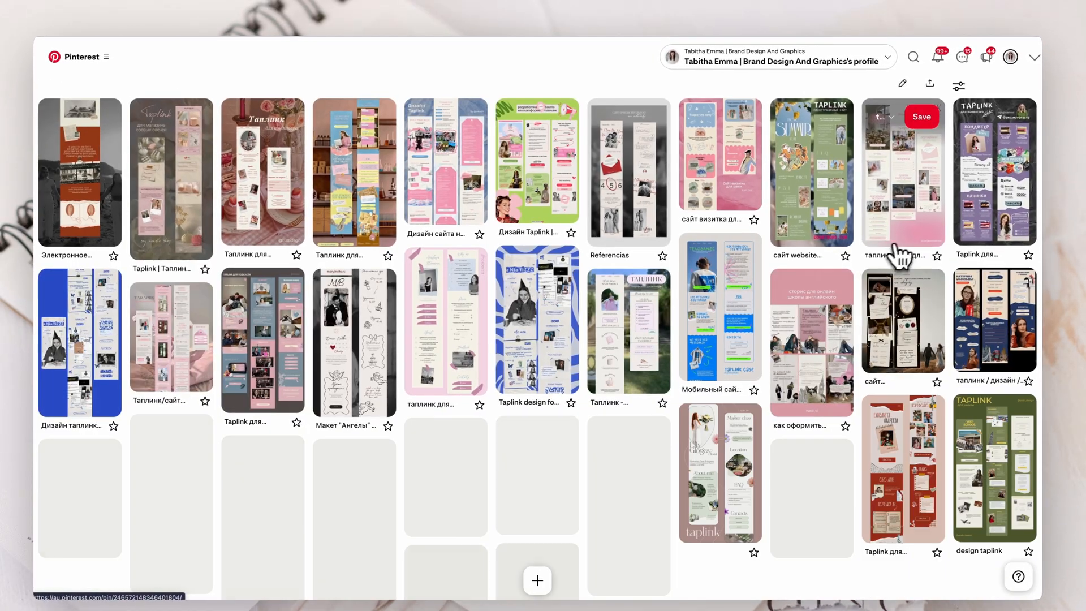
pyautogui.click(902, 173)
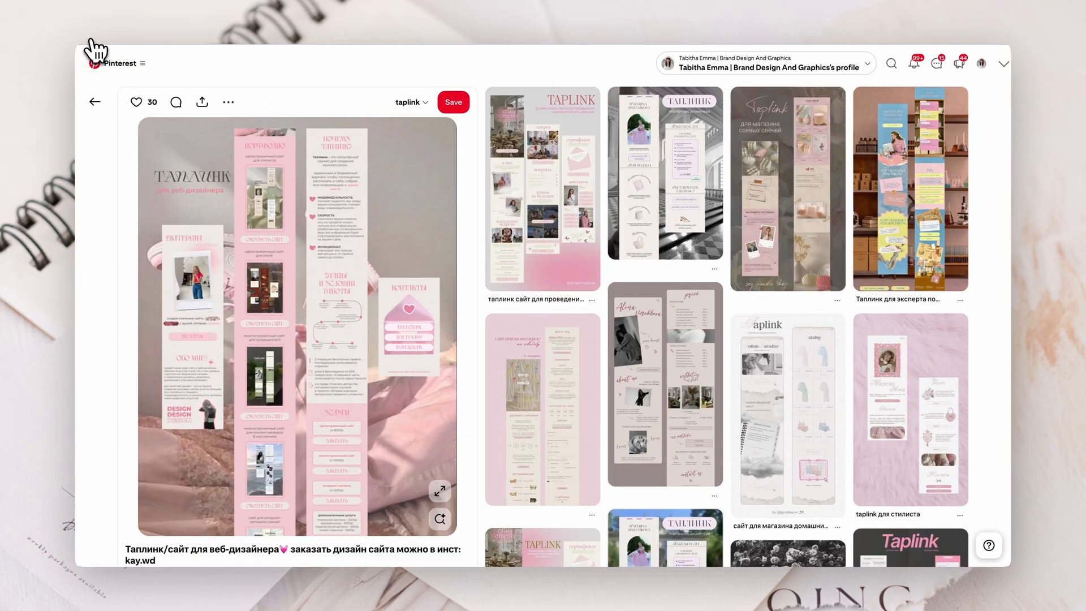
pyautogui.click(95, 102)
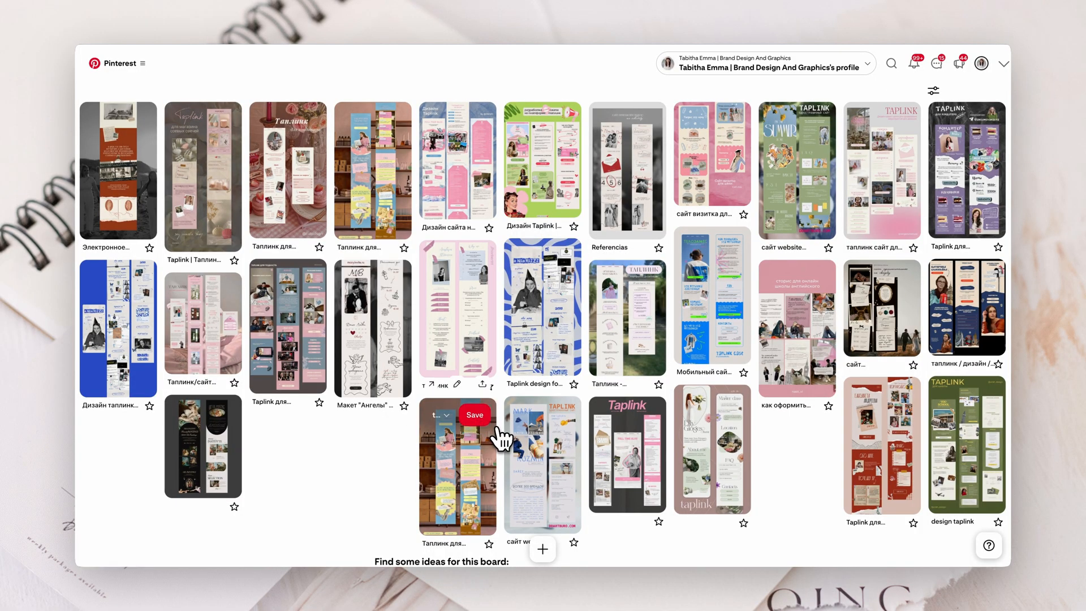
pyautogui.moveTo(898, 454)
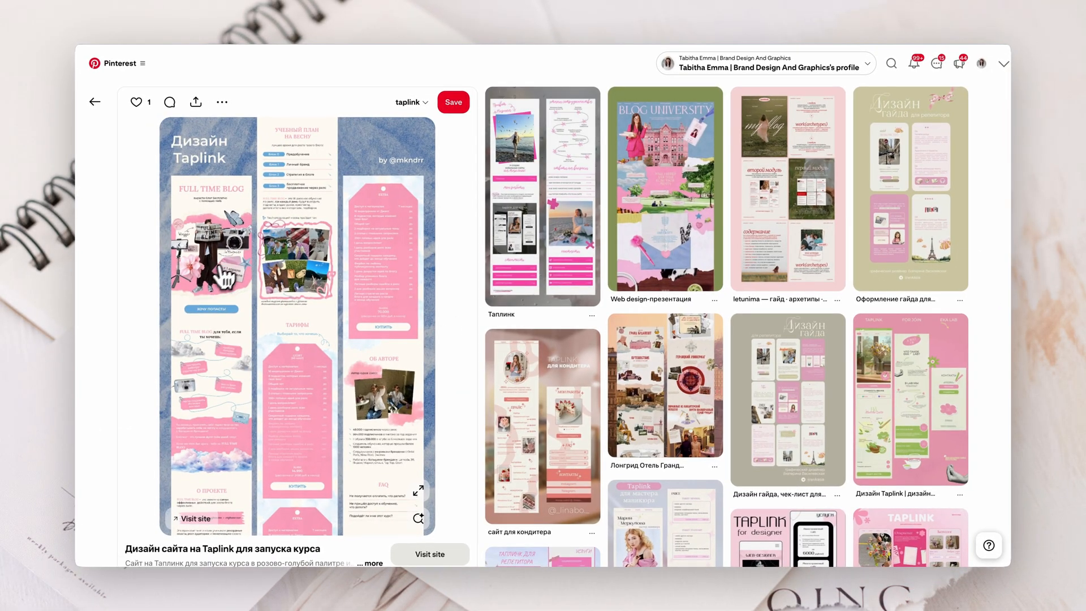
pyautogui.moveTo(205, 356)
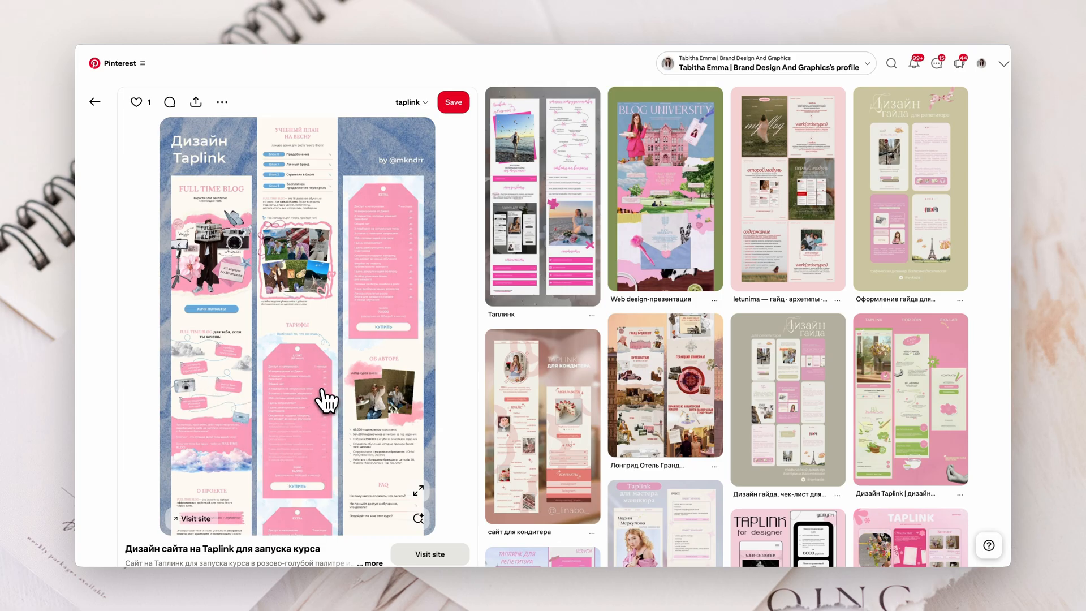
pyautogui.moveTo(336, 398)
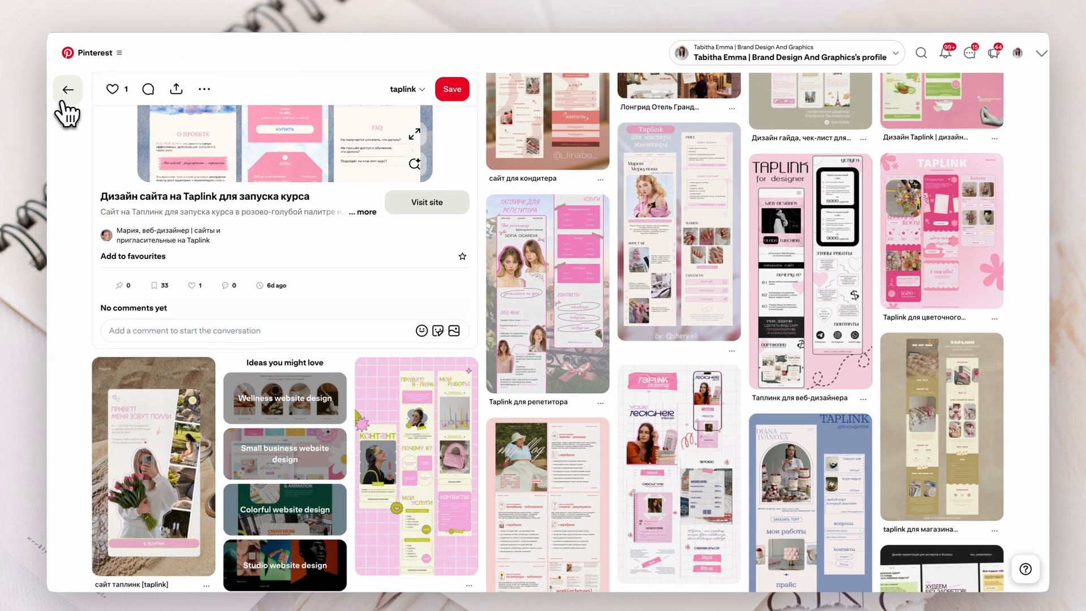
pyautogui.click(67, 88)
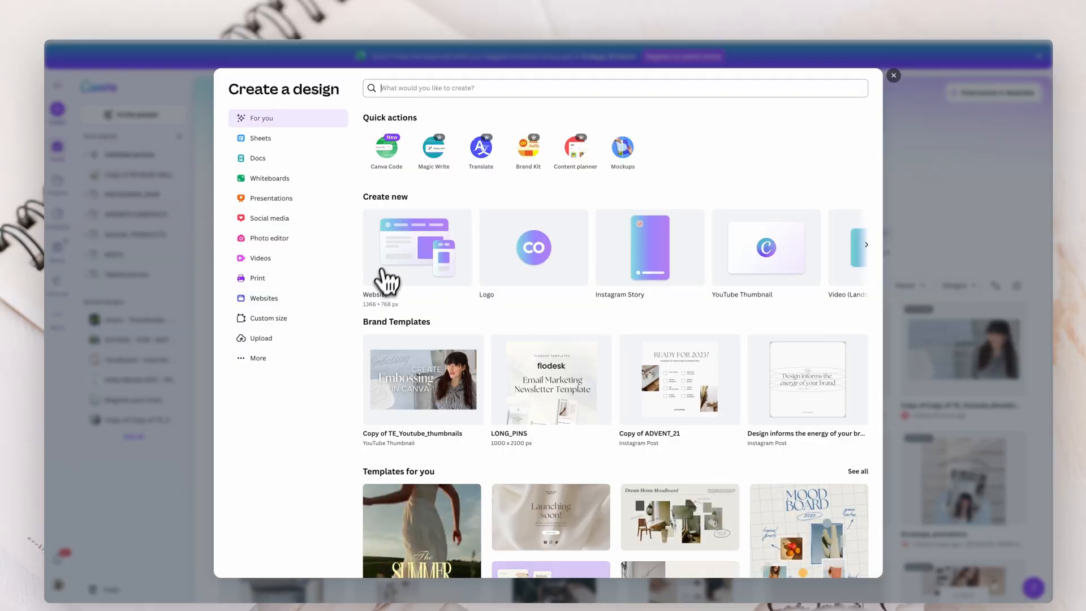
# Start a blank website design and place a square shape at the page's top-left corner
pyautogui.click(416, 248)
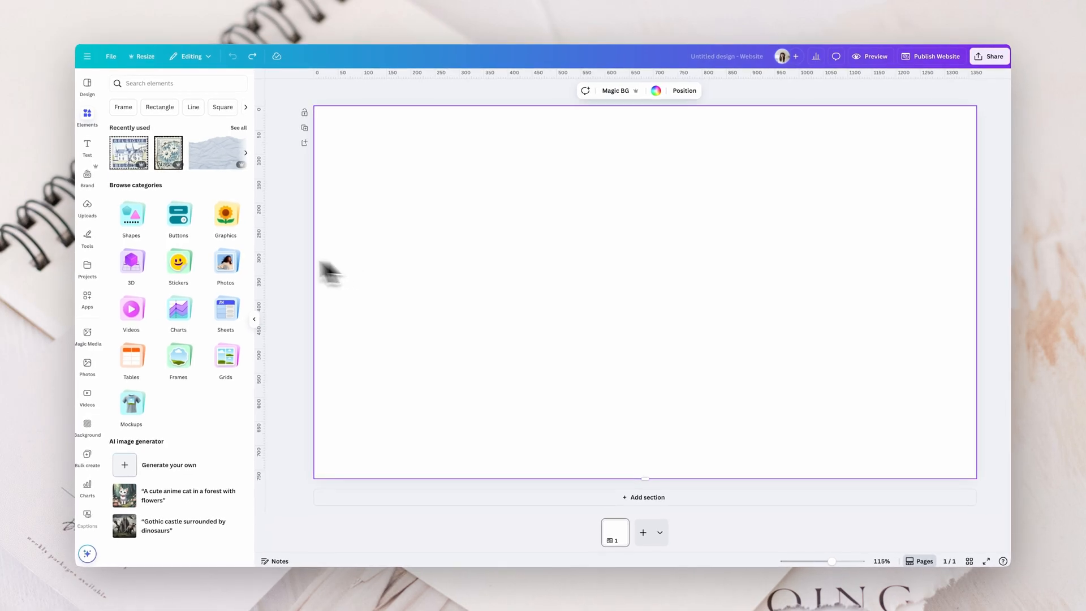
pyautogui.click(131, 221)
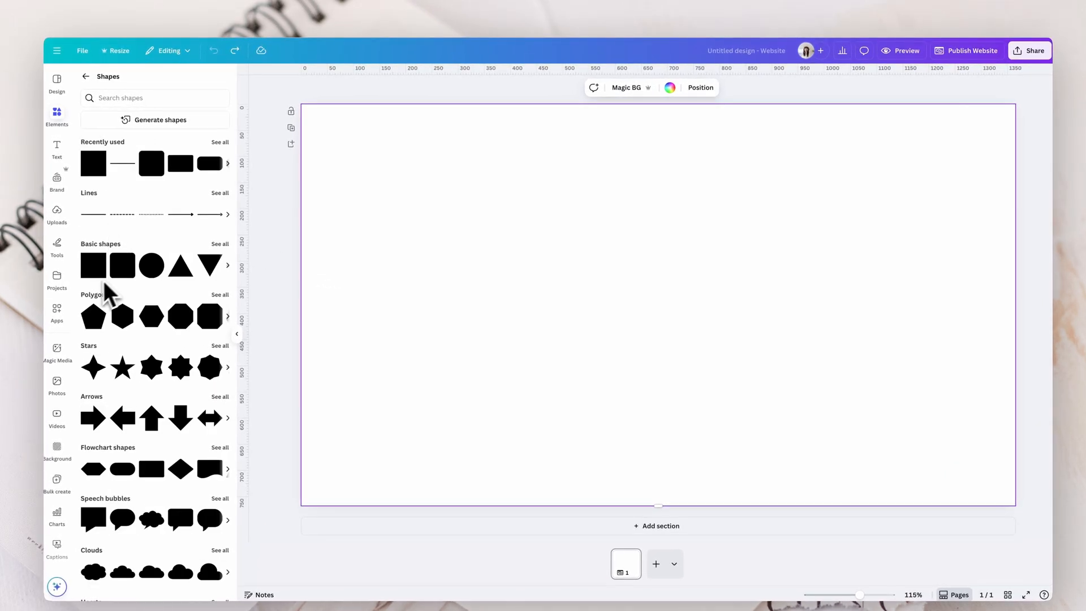
pyautogui.click(94, 265)
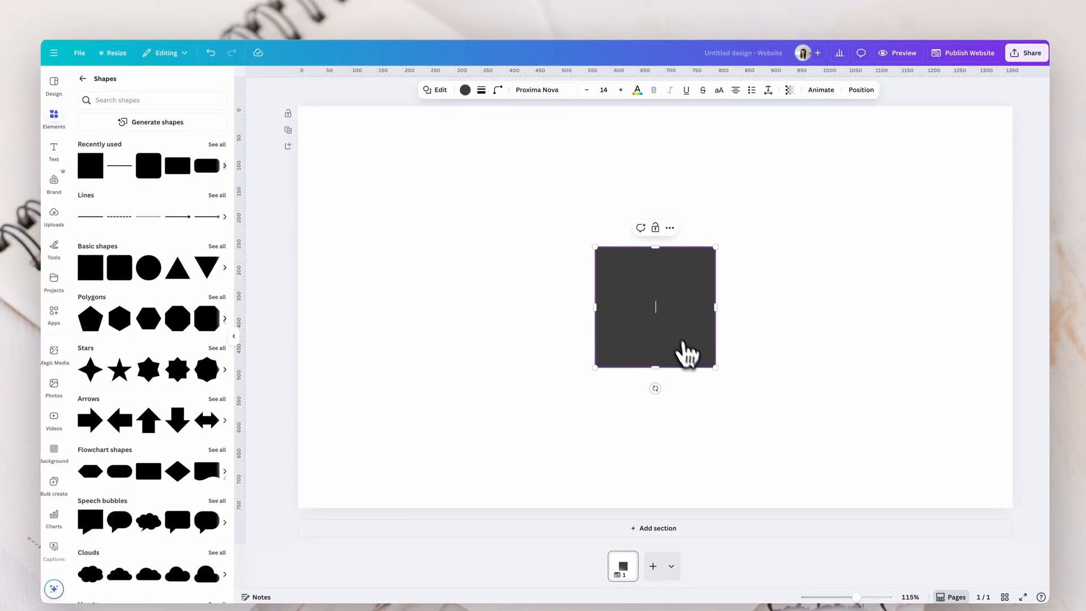
pyautogui.moveTo(655, 307); pyautogui.dragTo(358, 167)
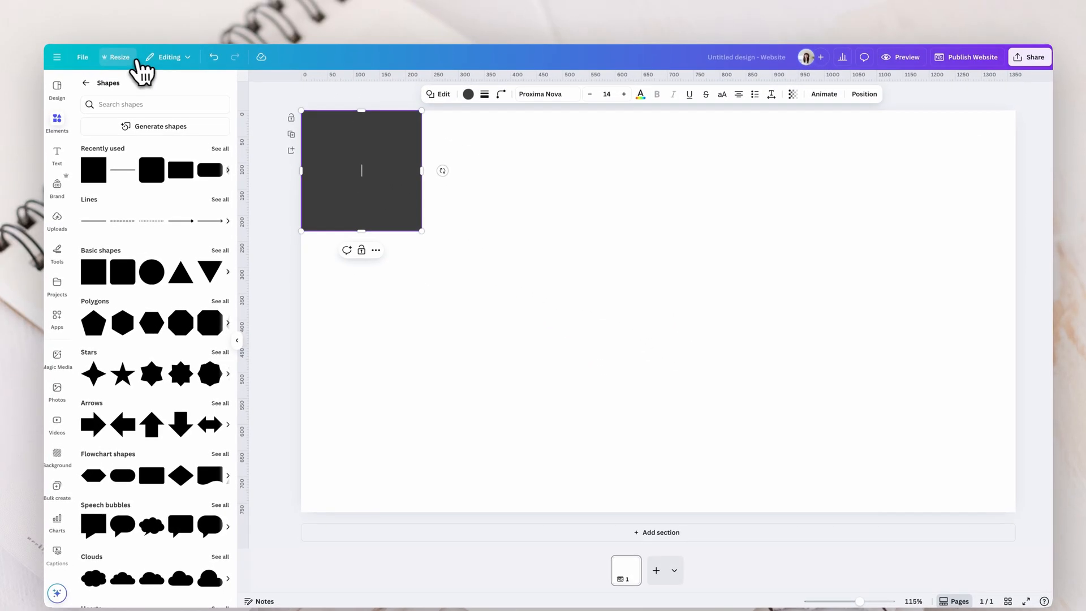
pyautogui.click(117, 57)
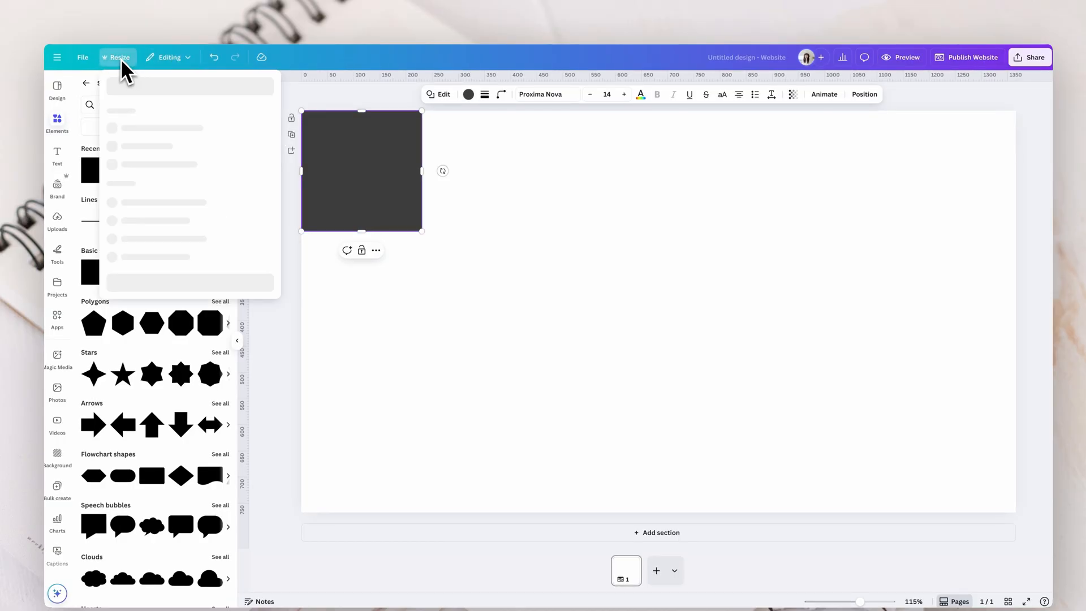
pyautogui.click(82, 57)
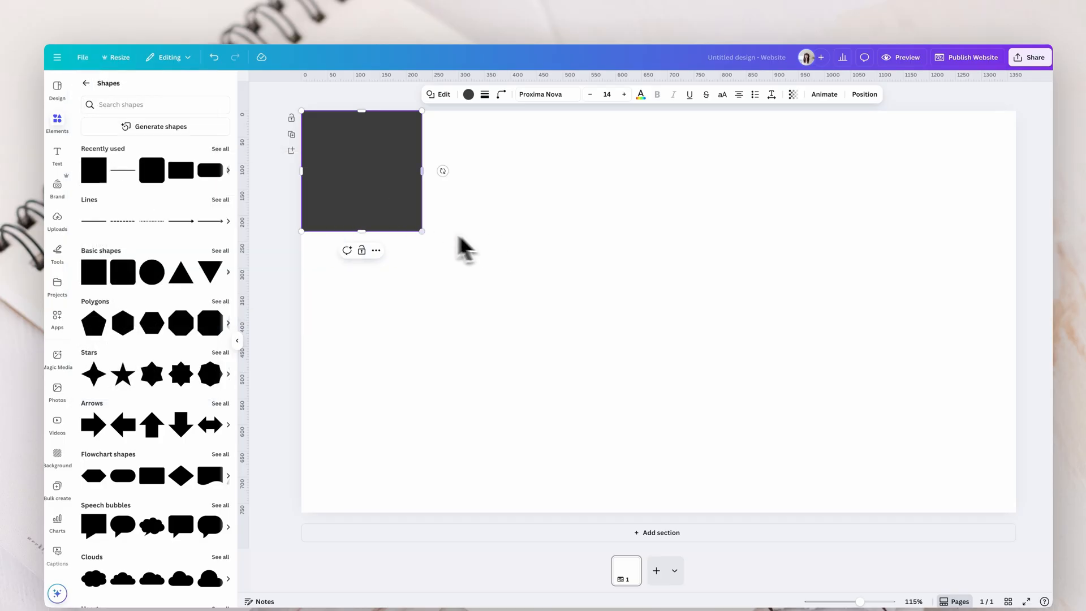
# Stretch the square into a 500-wide rectangle, centred and reaching full page height
pyautogui.moveTo(422, 171); pyautogui.dragTo(522, 171)
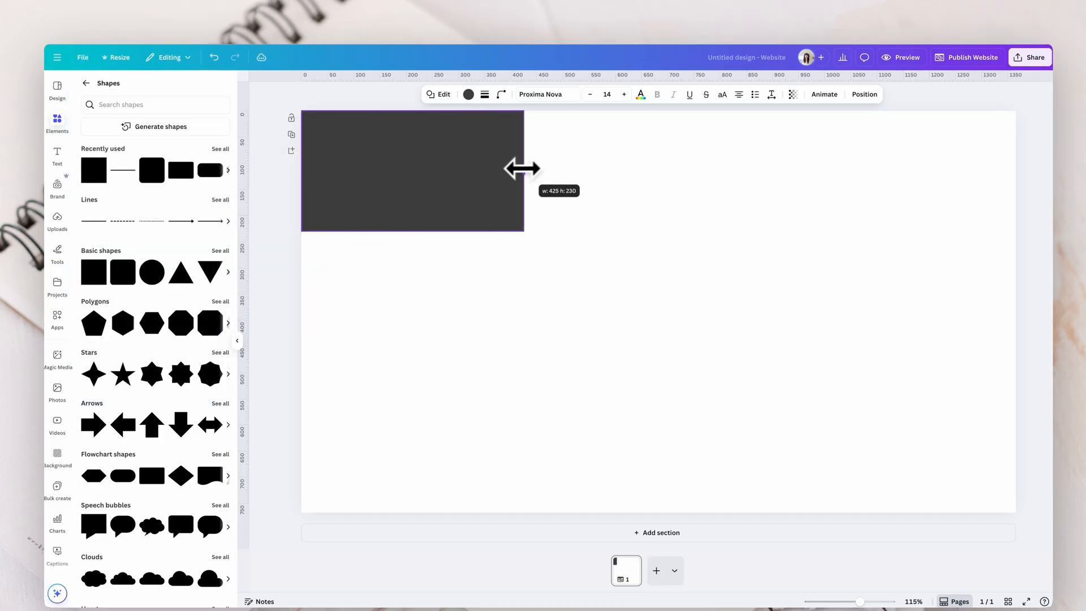
pyautogui.moveTo(523, 168); pyautogui.dragTo(567, 150)
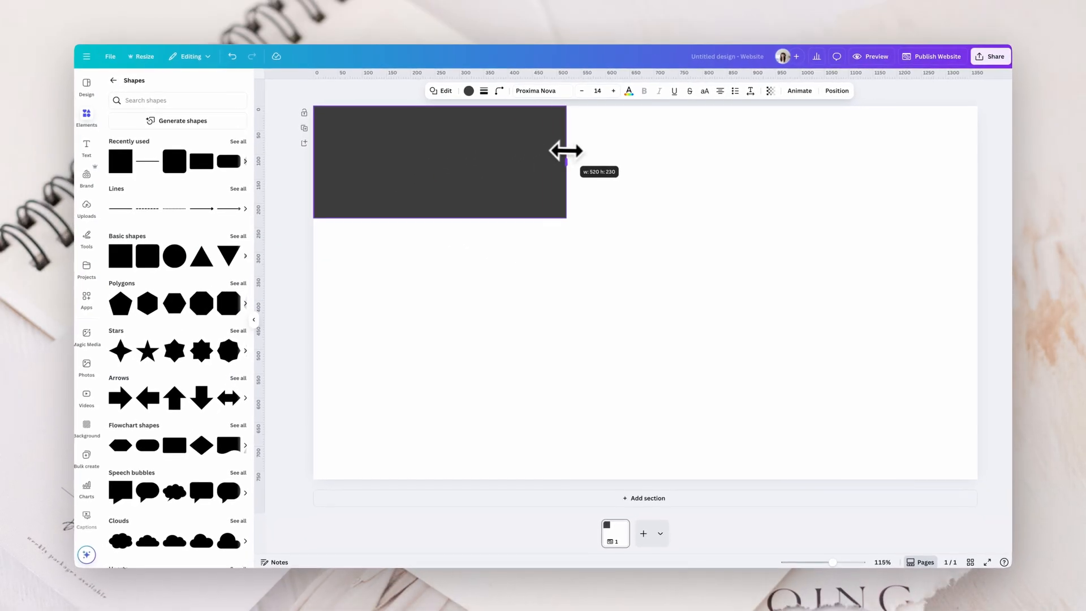
pyautogui.moveTo(566, 162); pyautogui.dragTo(553, 162)
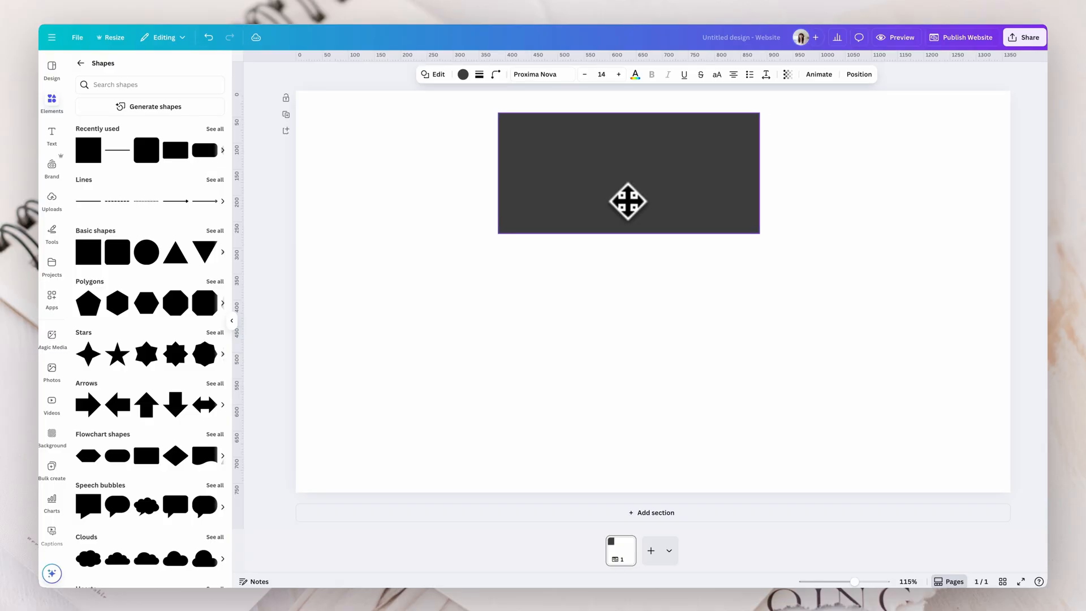
pyautogui.moveTo(628, 202); pyautogui.dragTo(653, 205)
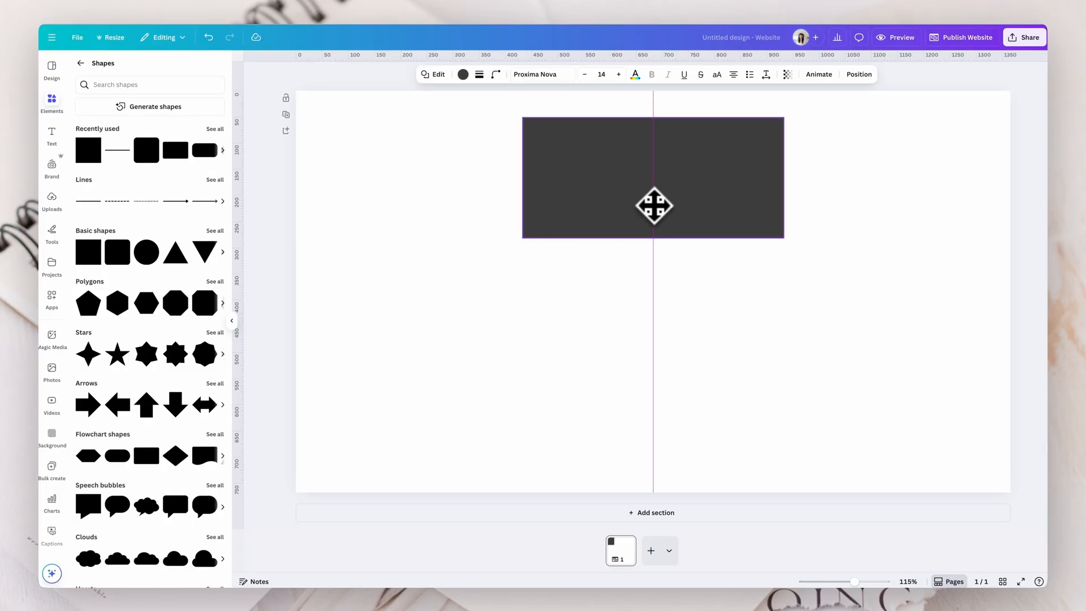
pyautogui.click(653, 176)
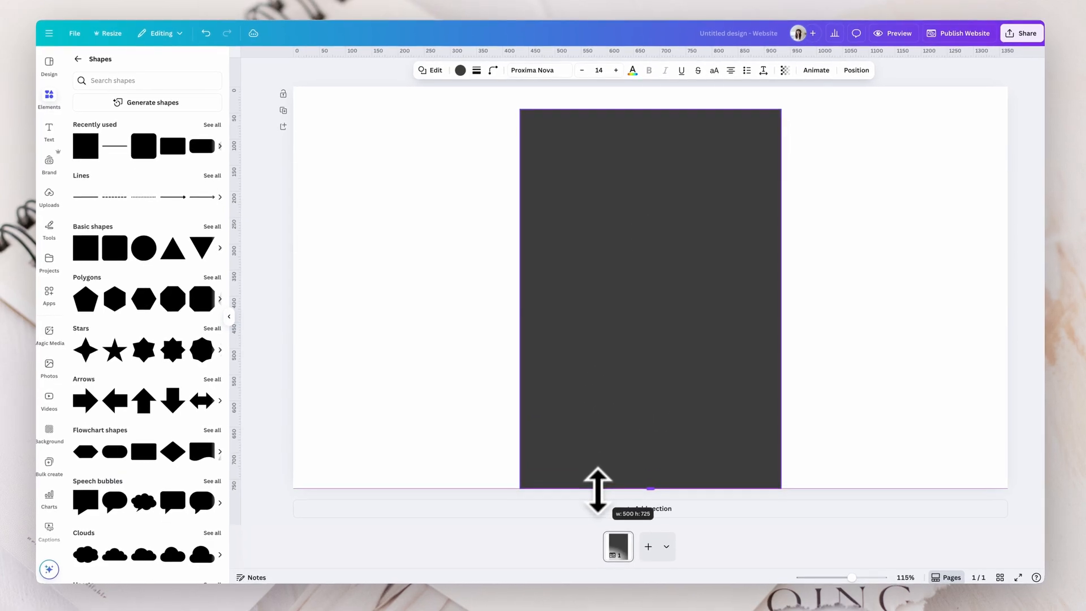
pyautogui.moveTo(598, 486); pyautogui.dragTo(653, 124)
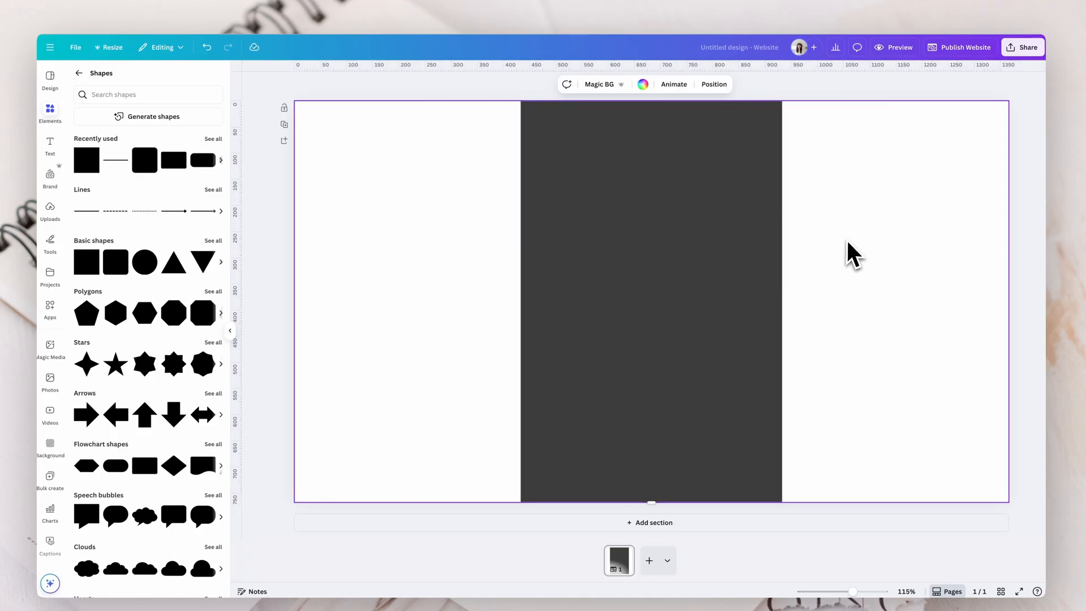
pyautogui.moveTo(672, 354)
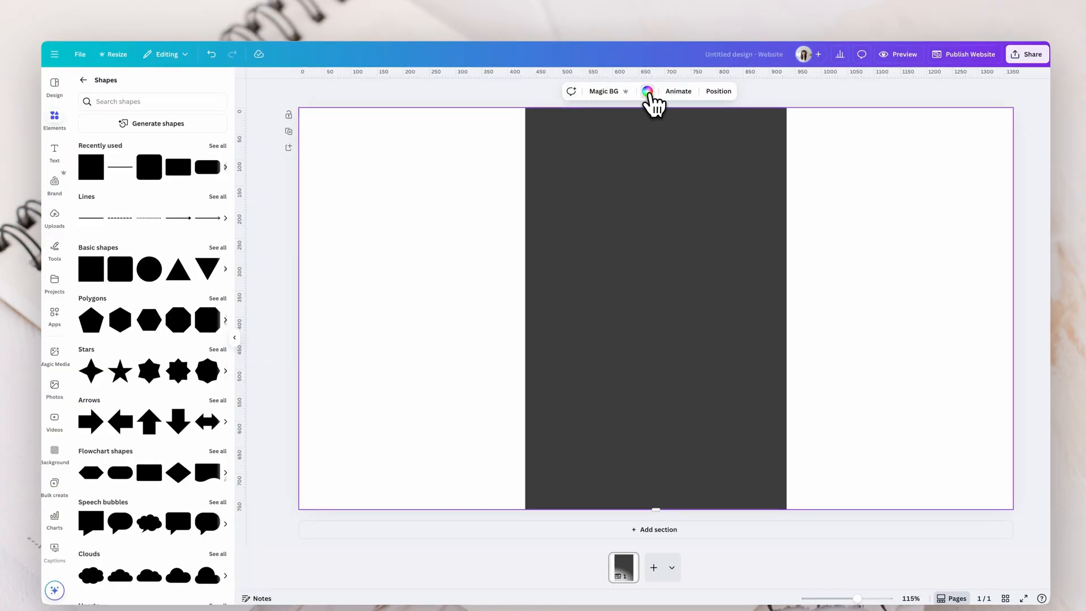
# Recolour the page background to a light grey brand colour
pyautogui.click(646, 90)
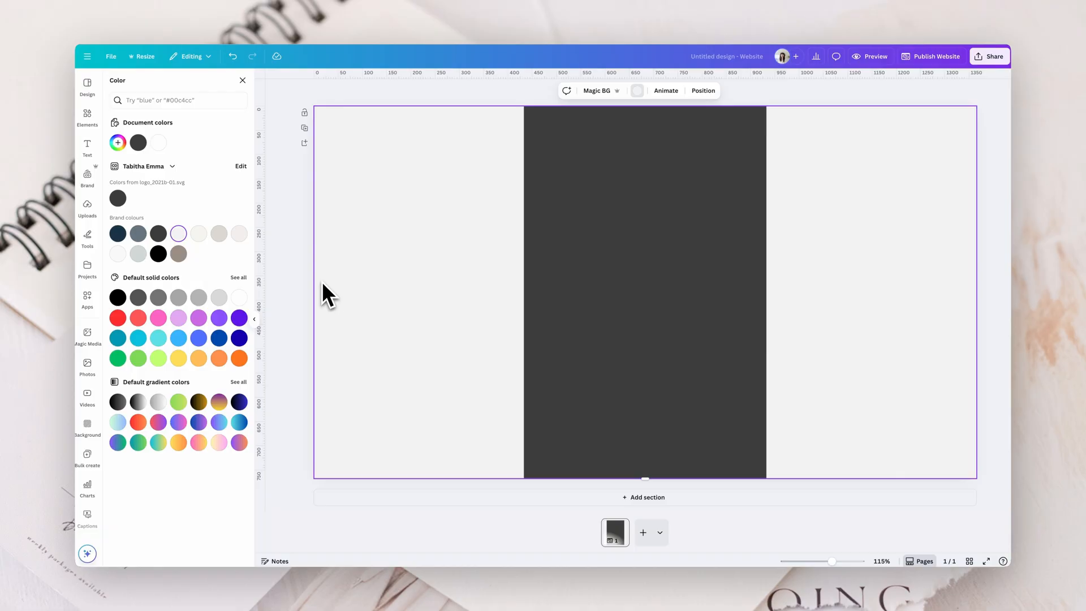
pyautogui.moveTo(512, 316)
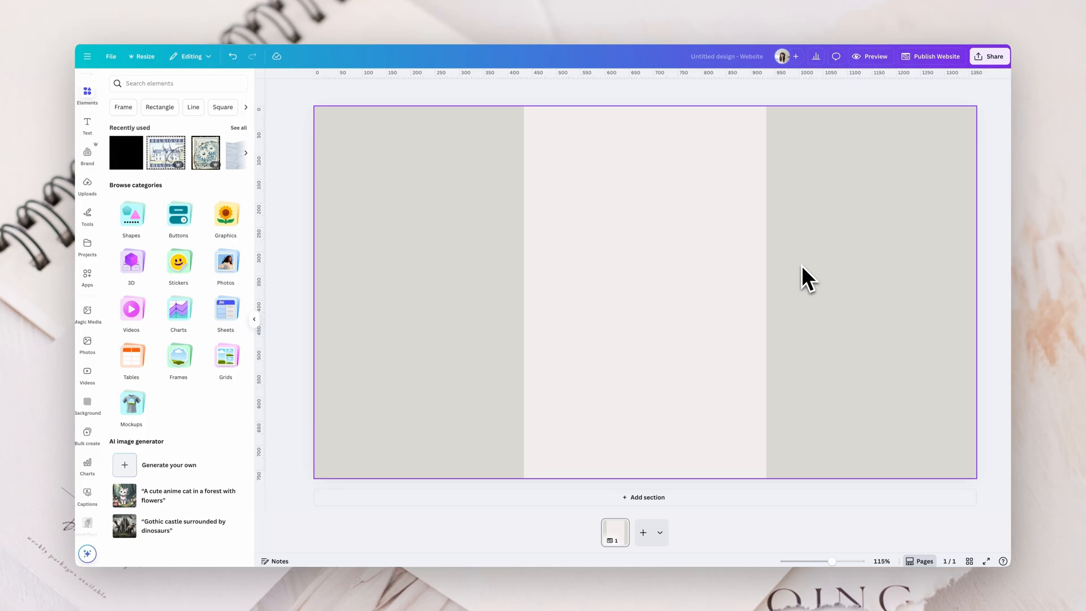
# Add the torn blue paper graphic, flip it 180° and set it along the column top
pyautogui.click(239, 127)
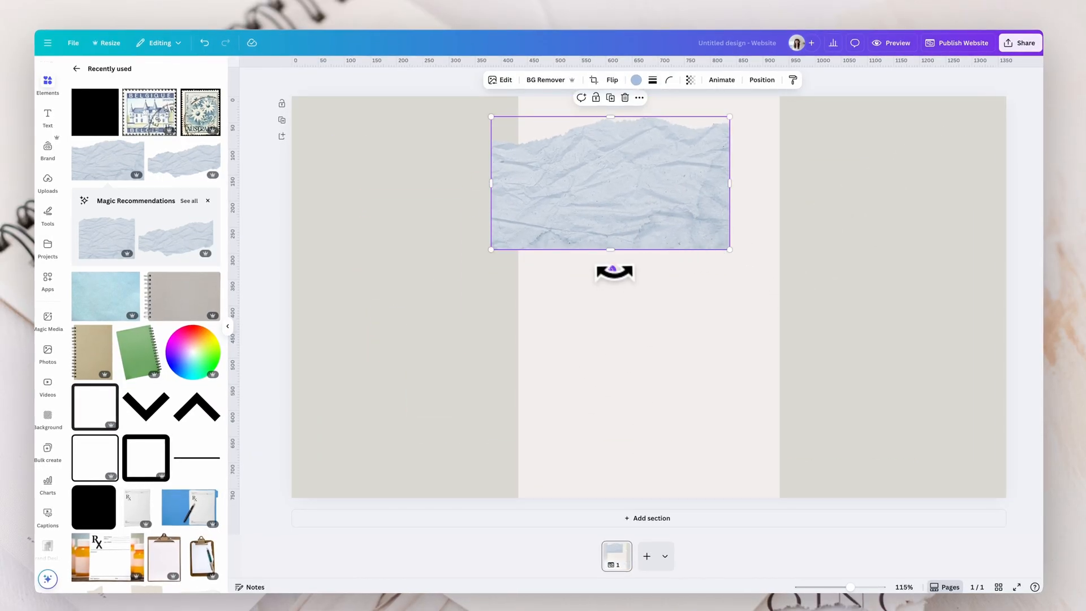
pyautogui.moveTo(613, 272); pyautogui.dragTo(617, 165)
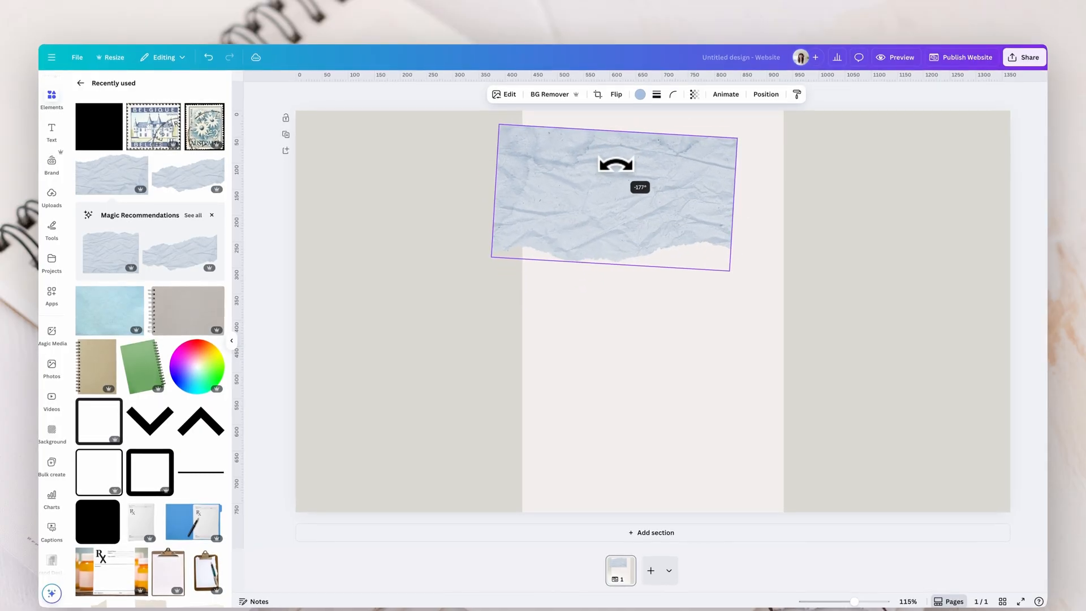
pyautogui.moveTo(615, 164); pyautogui.dragTo(615, 147)
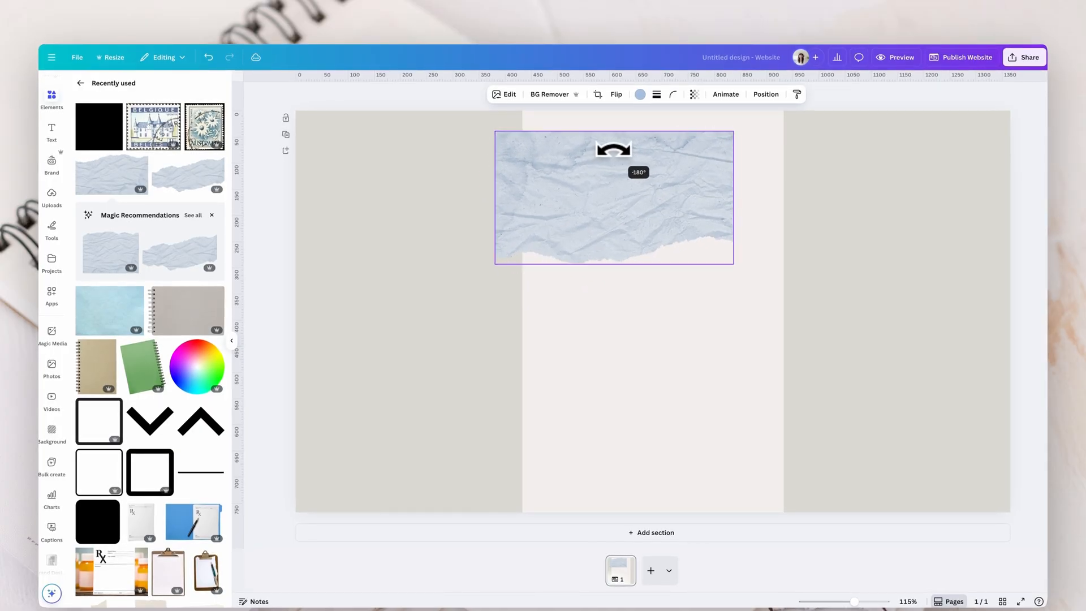
pyautogui.moveTo(613, 197); pyautogui.dragTo(636, 161)
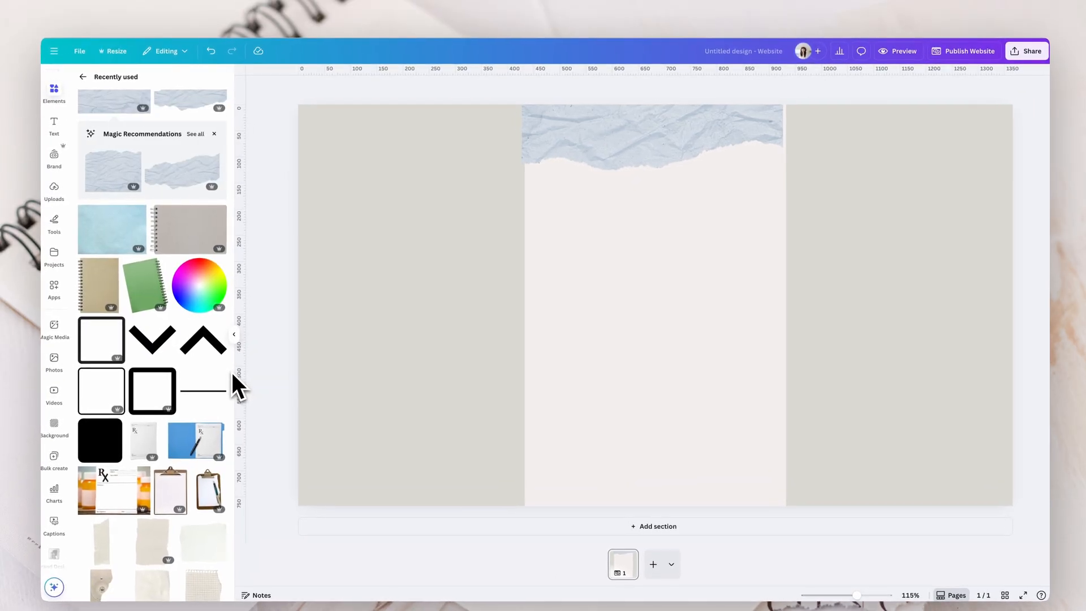
pyautogui.click(654, 137)
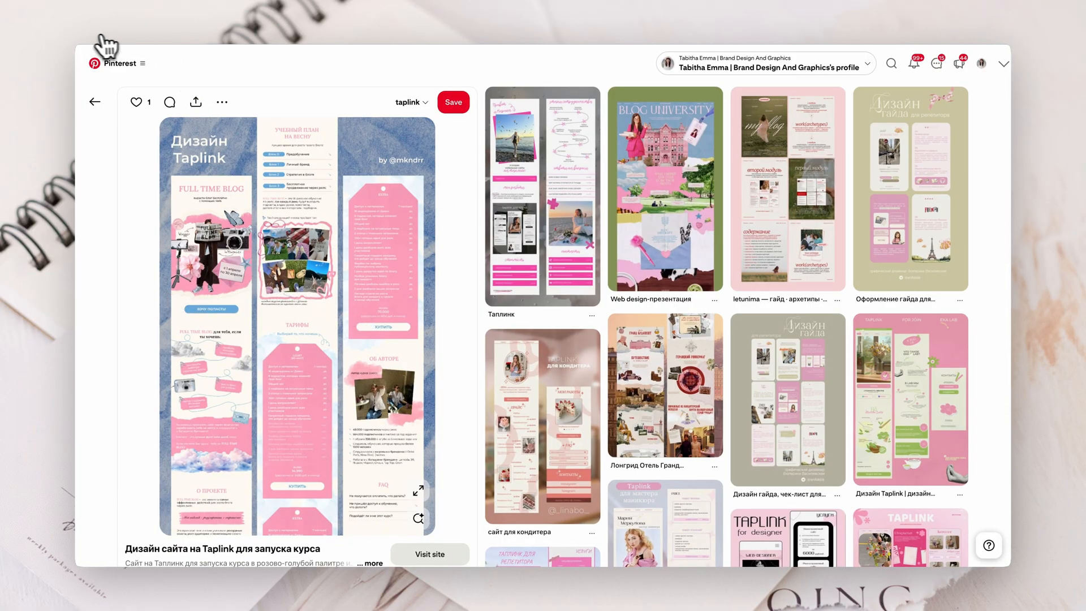
pyautogui.moveTo(197, 220)
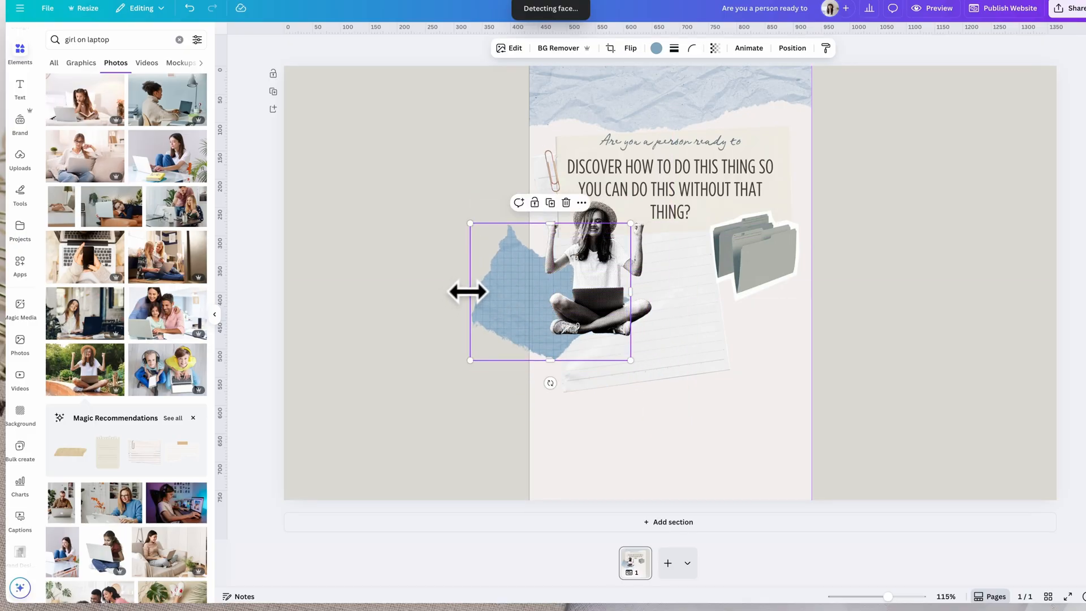
# Widen the blue grid paper scrap behind the girl and extend the page downward
pyautogui.moveTo(470, 290); pyautogui.dragTo(528, 296)
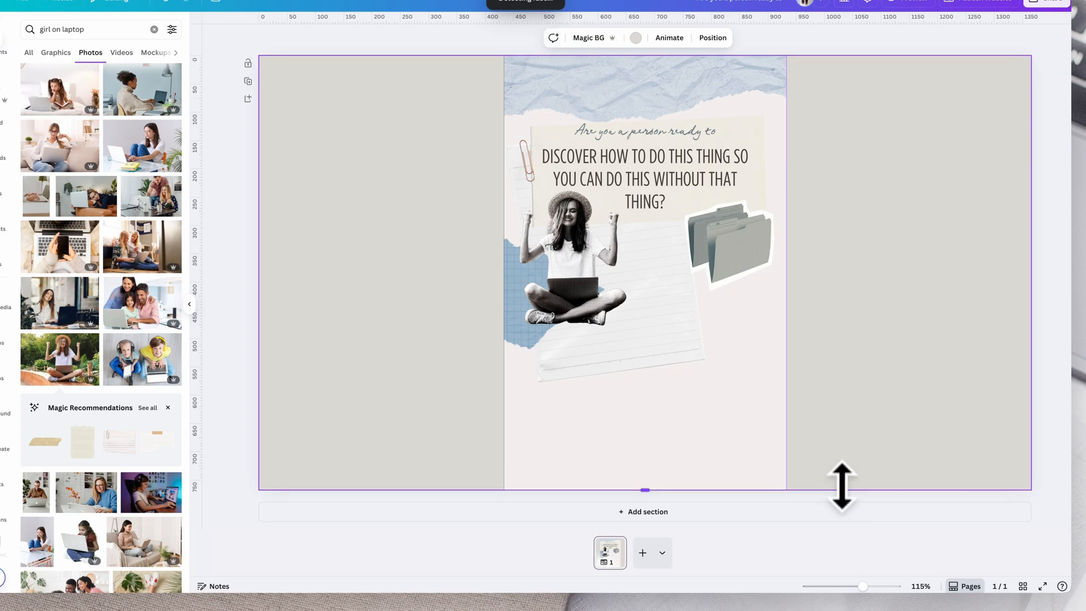
pyautogui.moveTo(842, 485); pyautogui.dragTo(842, 522)
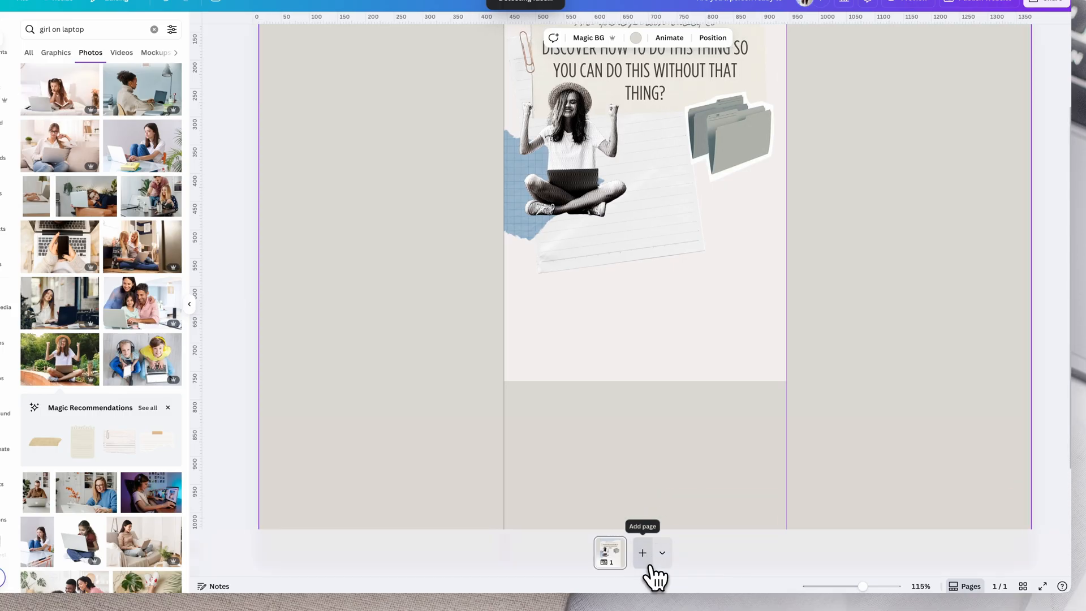
pyautogui.scroll(-3)
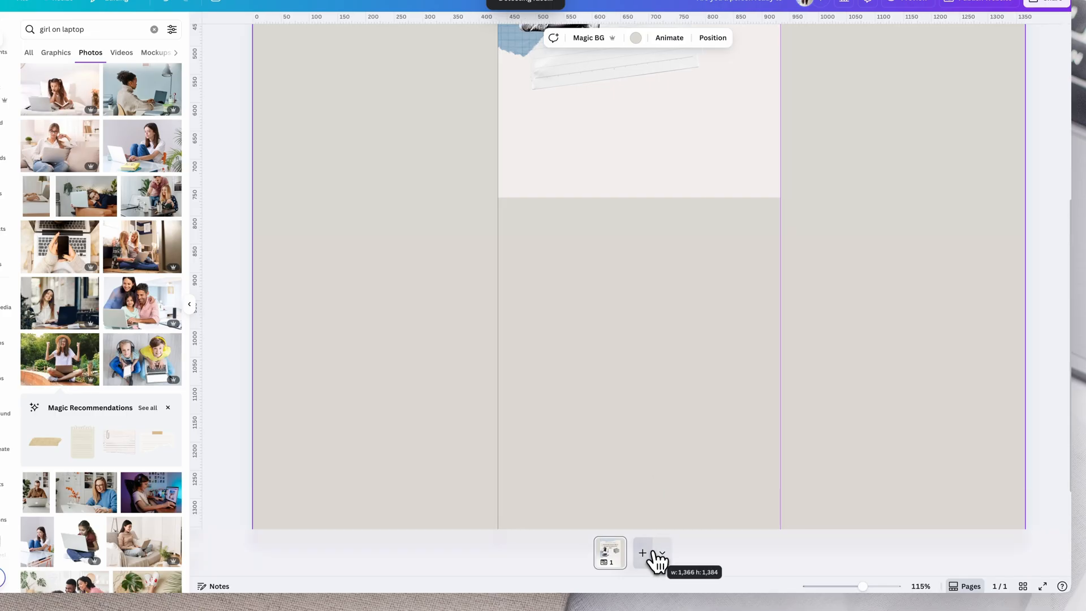
pyautogui.scroll(-3)
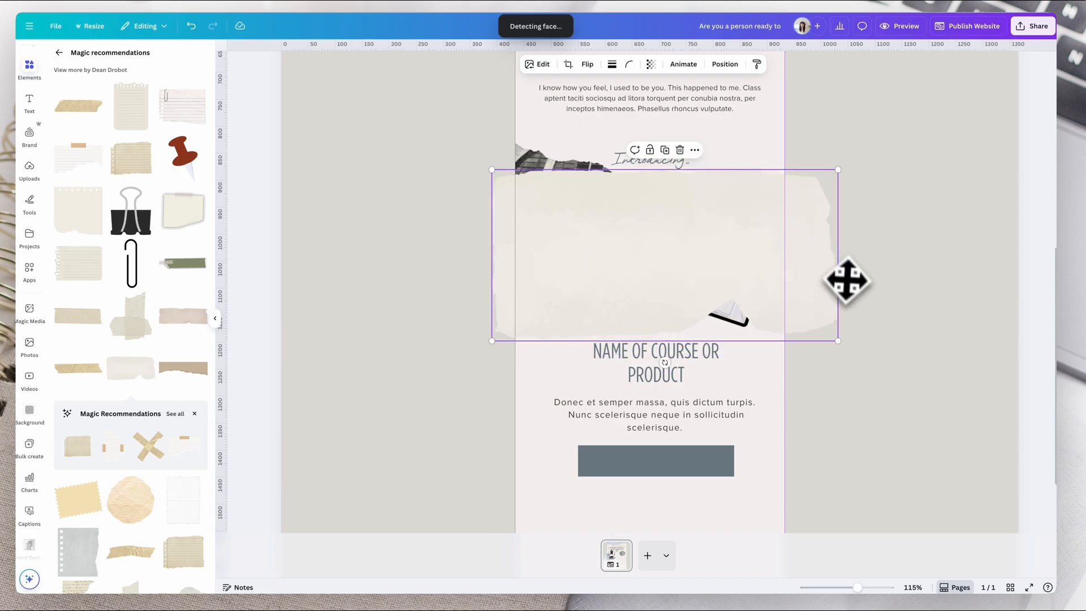
pyautogui.moveTo(488, 245)
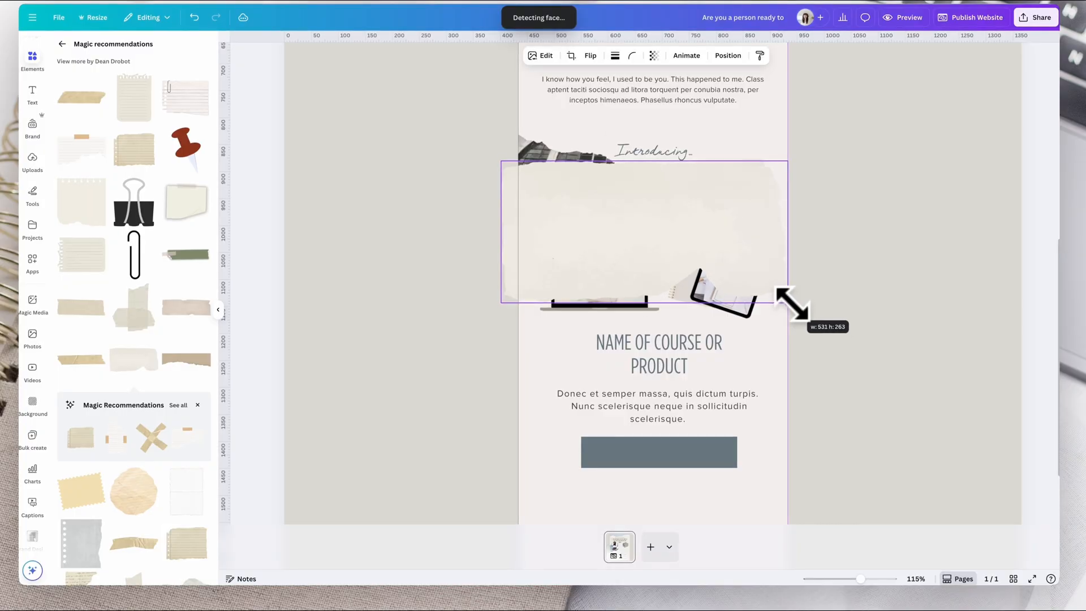
# Shrink the torn beige paper scrap to fit around the product mockups
pyautogui.moveTo(793, 301); pyautogui.dragTo(518, 296)
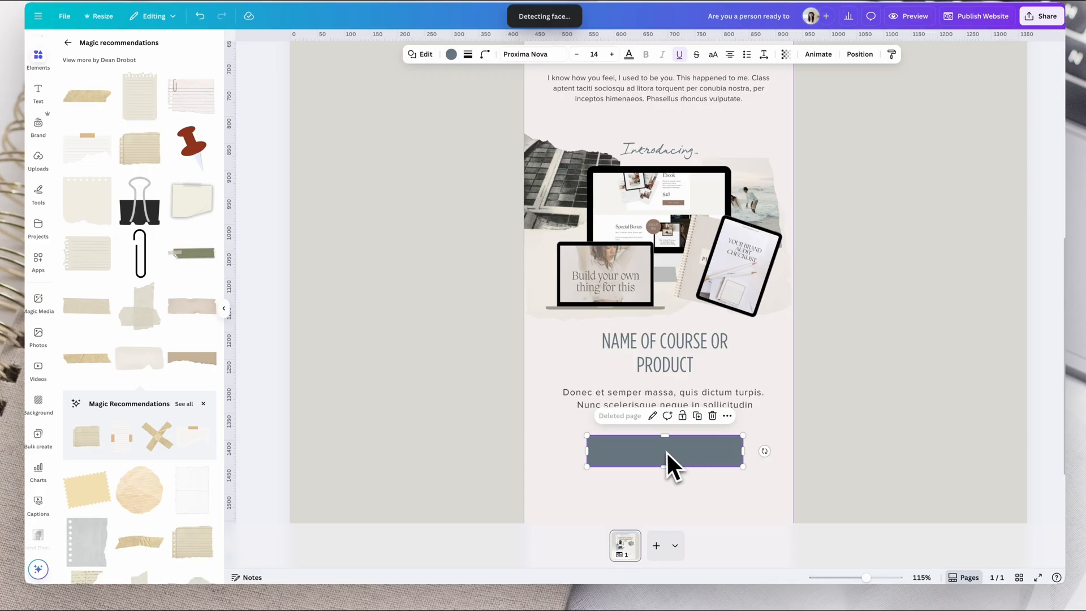
# Add BUY NOW text to the grey button and set its text colour
pyautogui.doubleClick(664, 450)
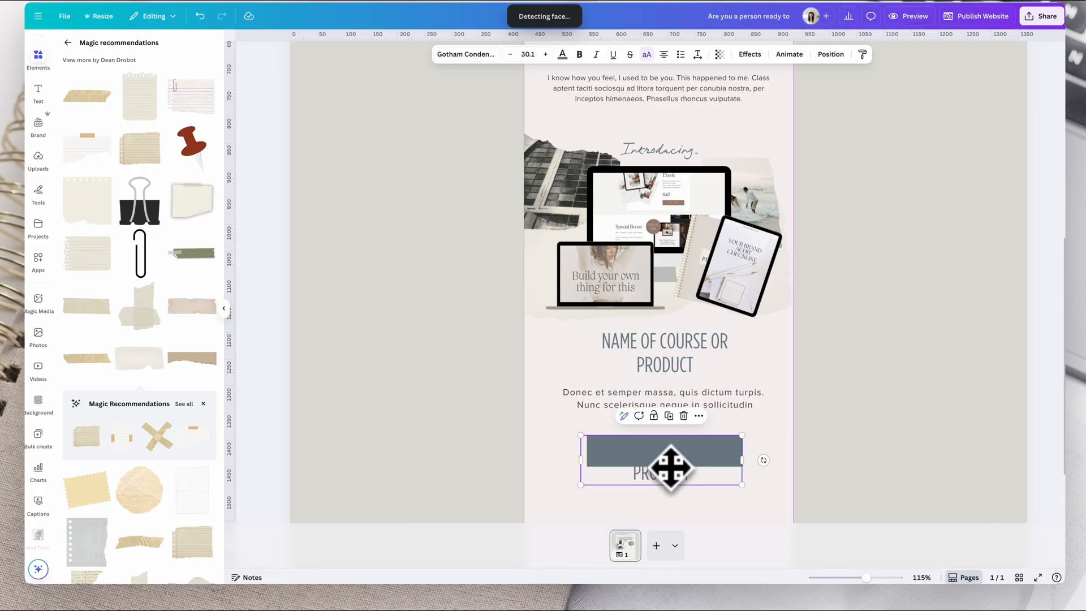
pyautogui.doubleClick(662, 460)
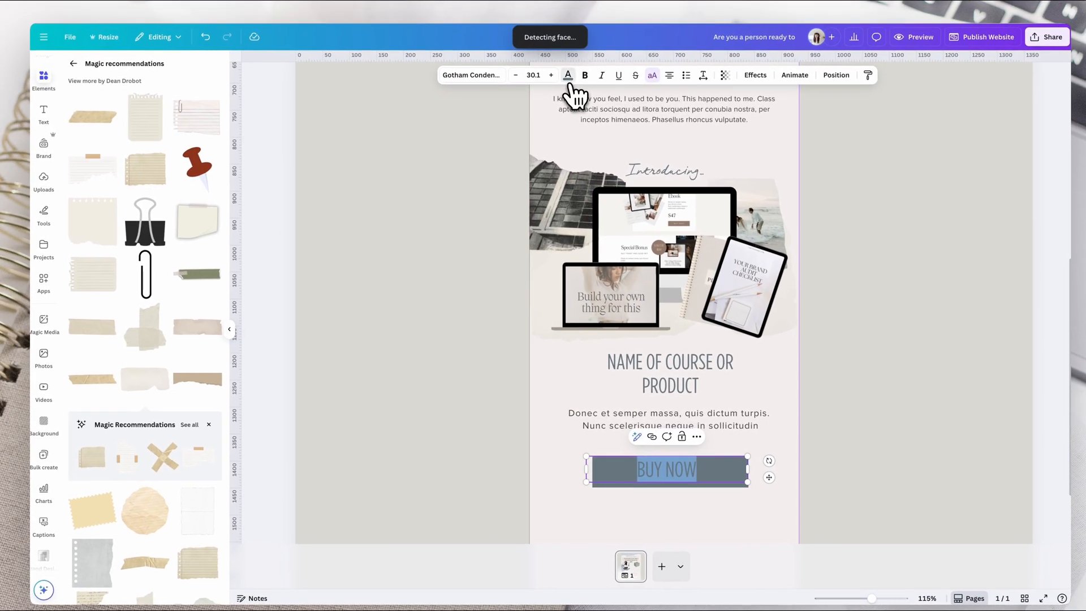
pyautogui.click(568, 76)
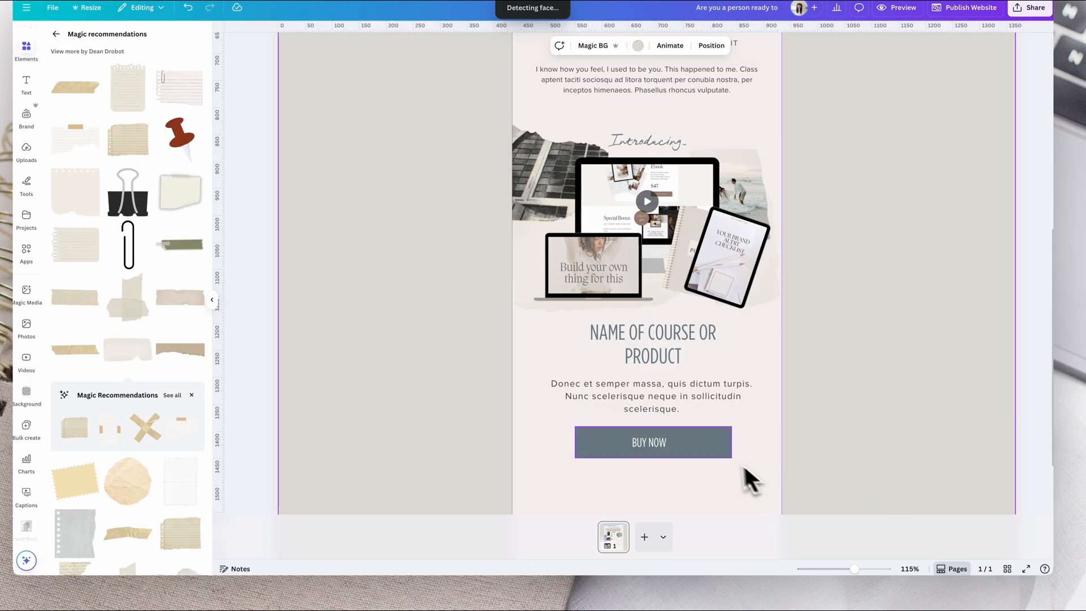
# Attach a web link starting with http to the BUY NOW button via its context menu
pyautogui.rightClick(651, 442)
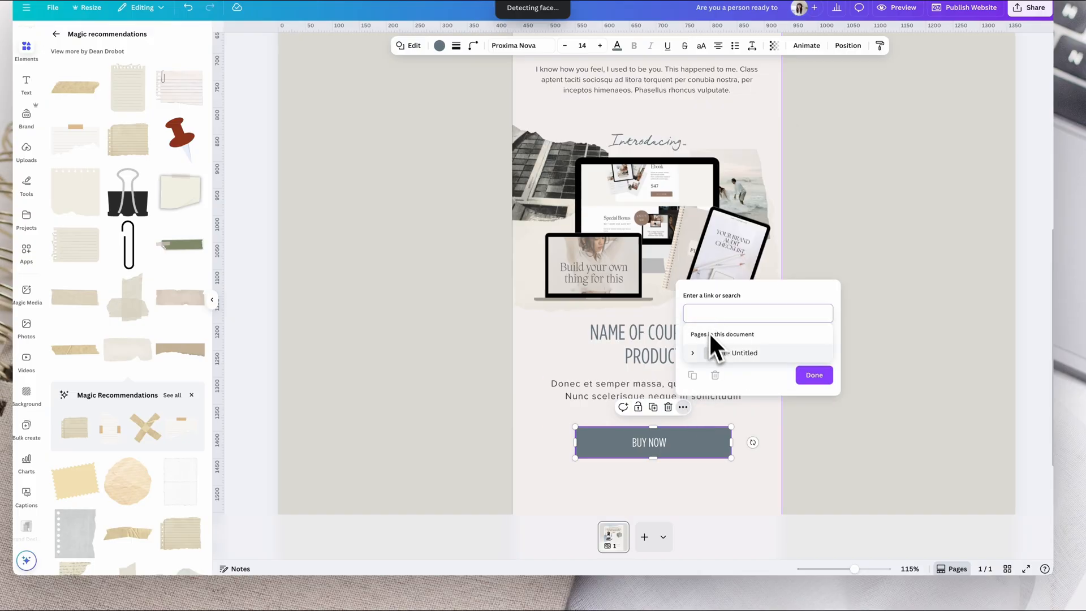
pyautogui.click(757, 313)
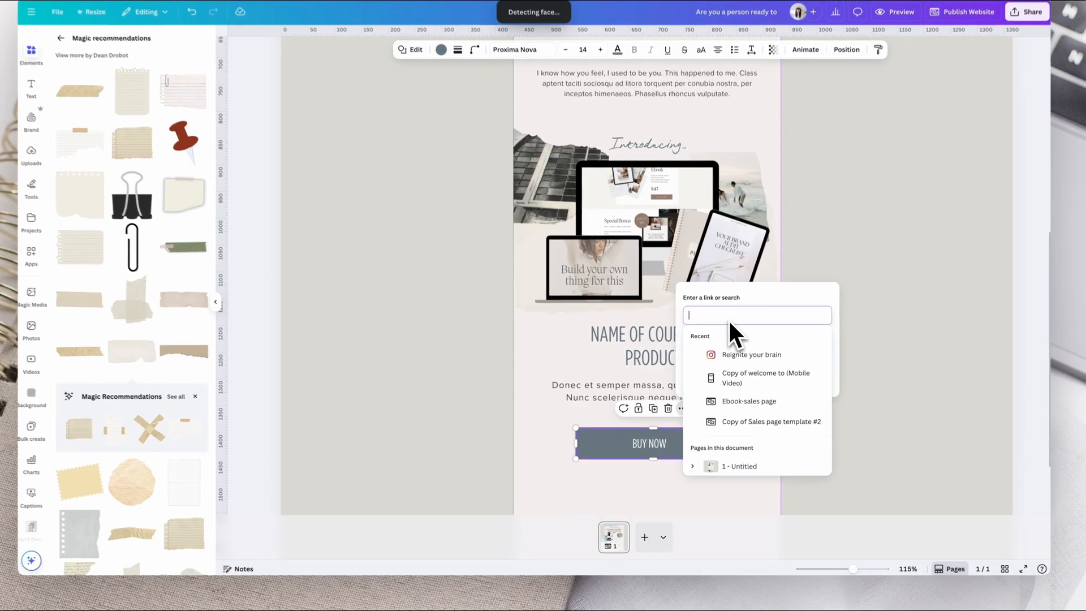
pyautogui.write('http://google.com')
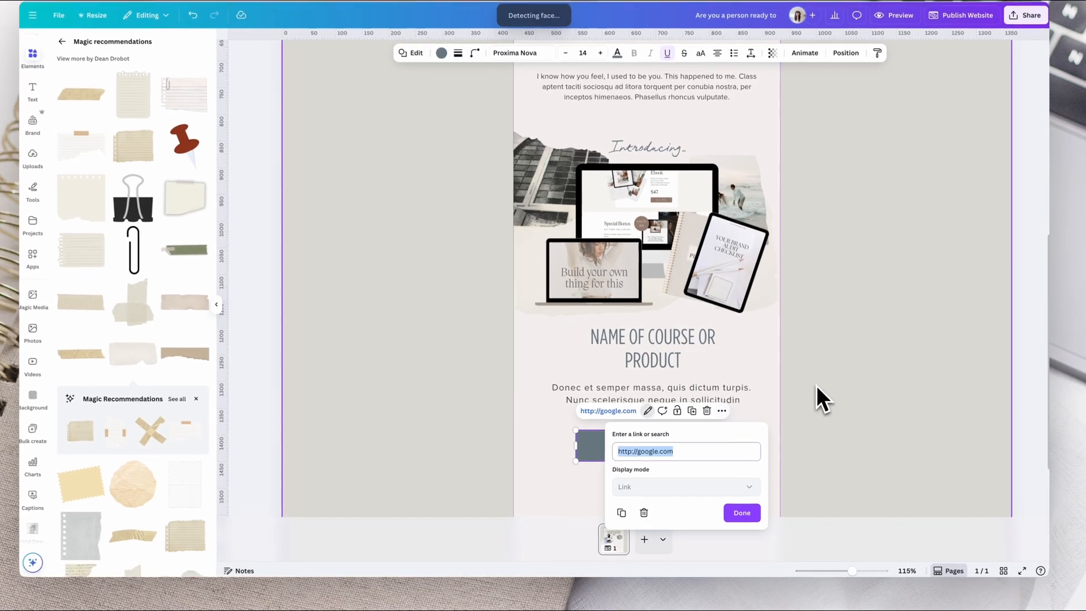
pyautogui.click(740, 512)
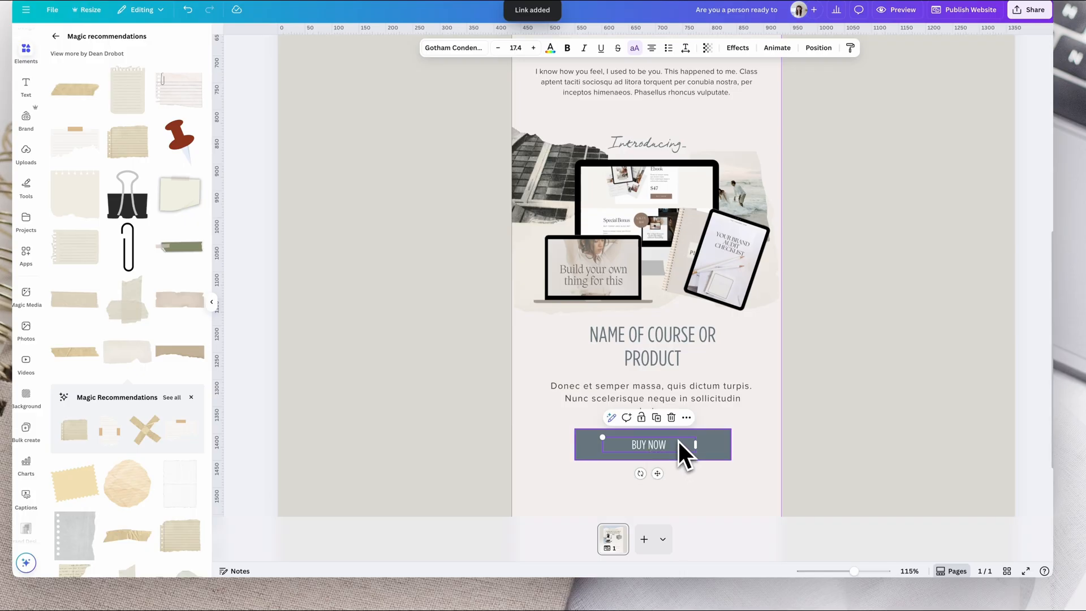
pyautogui.click(687, 418)
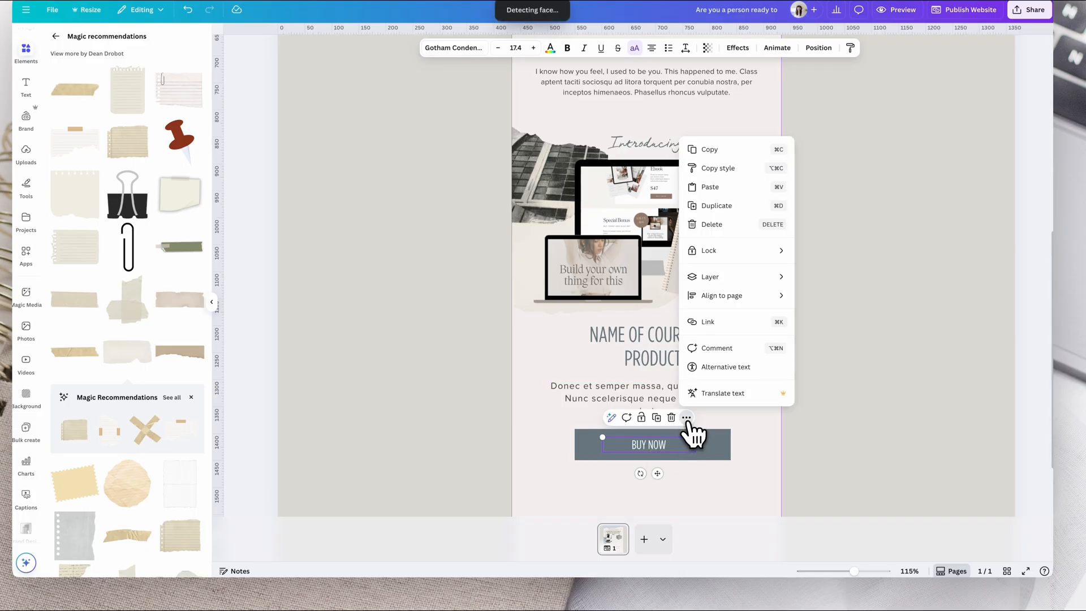
pyautogui.click(707, 321)
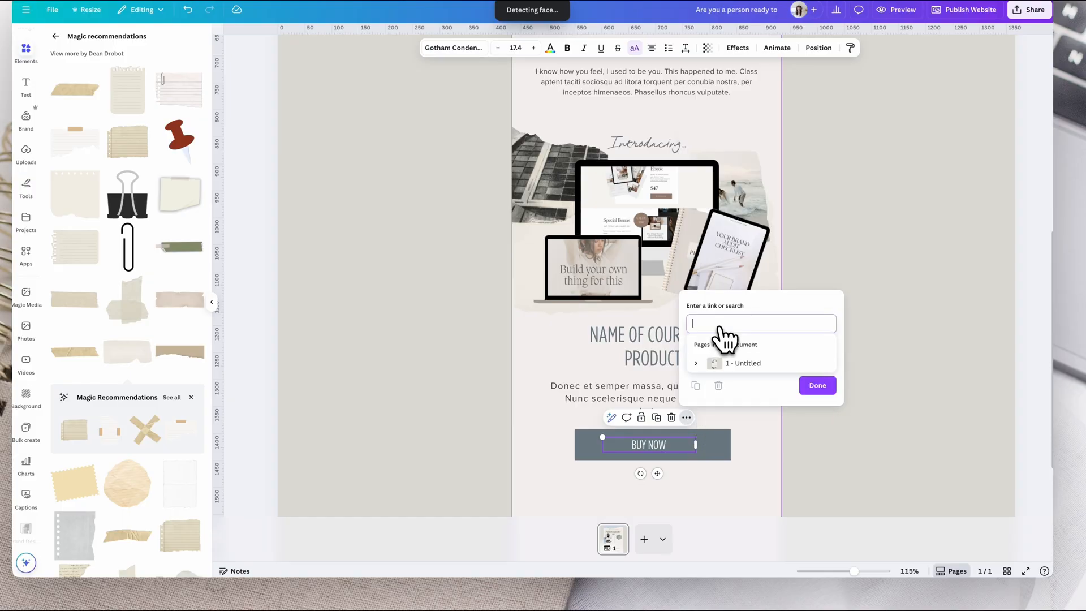
pyautogui.write('http://google.com')
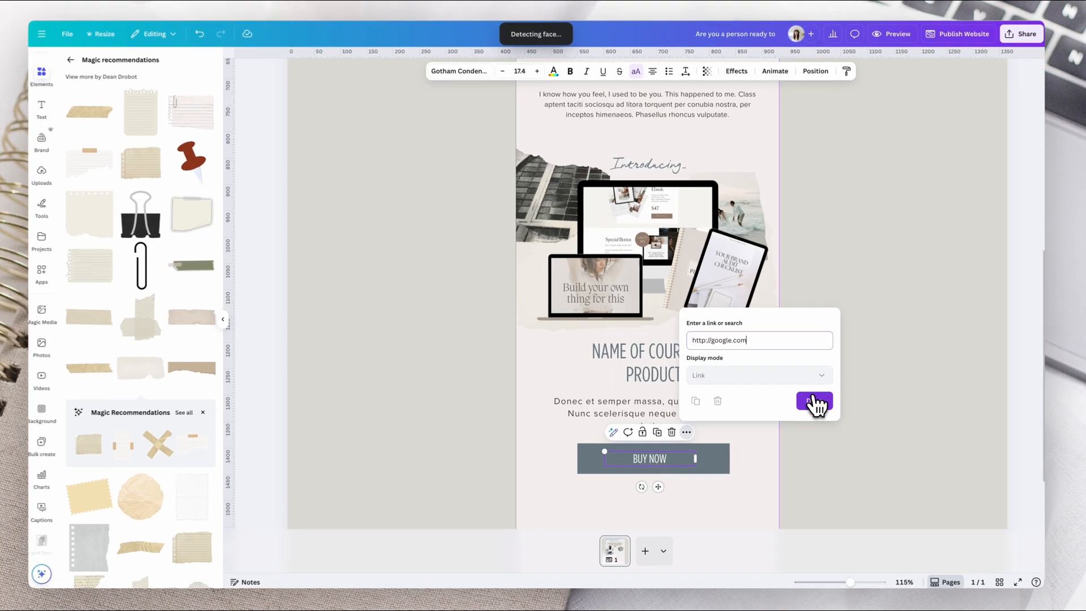
pyautogui.click(815, 402)
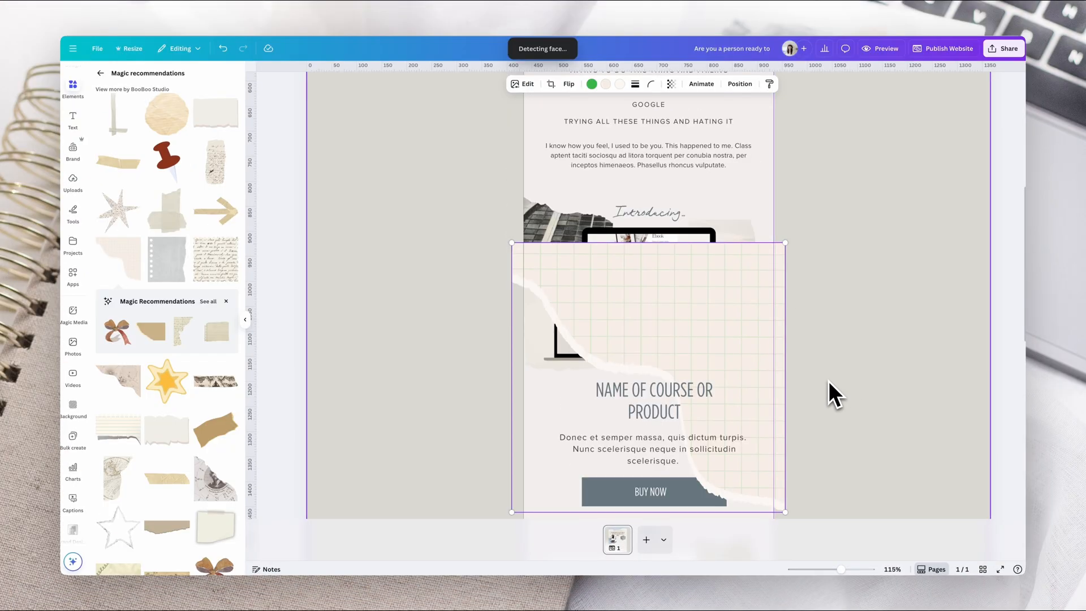
# Position the small grid-paper scrap below the note paper under the BUY NOW section
pyautogui.scroll(-3)
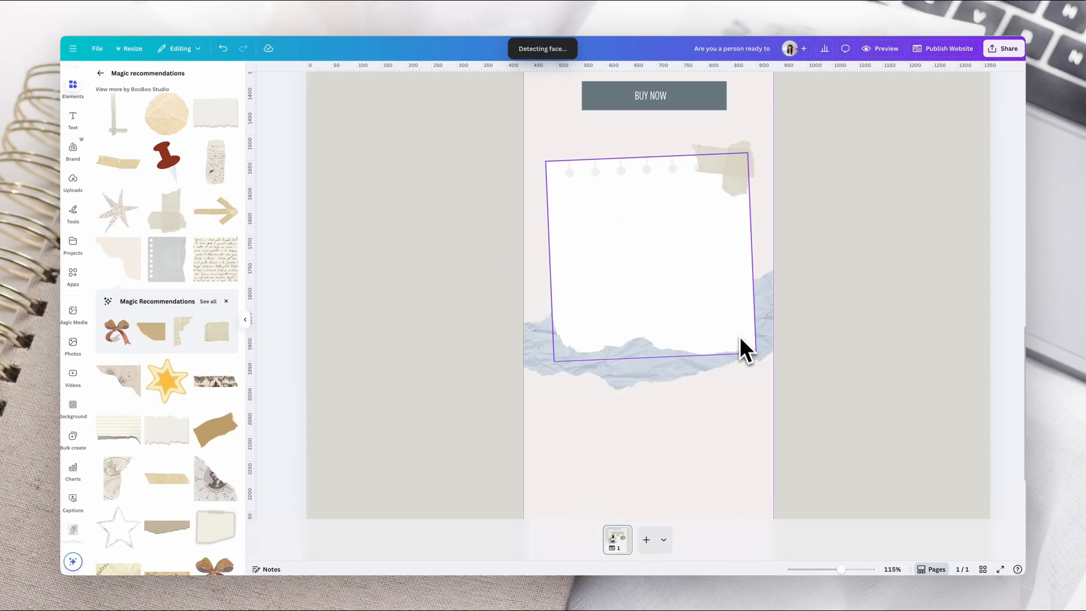
pyautogui.scroll(-3)
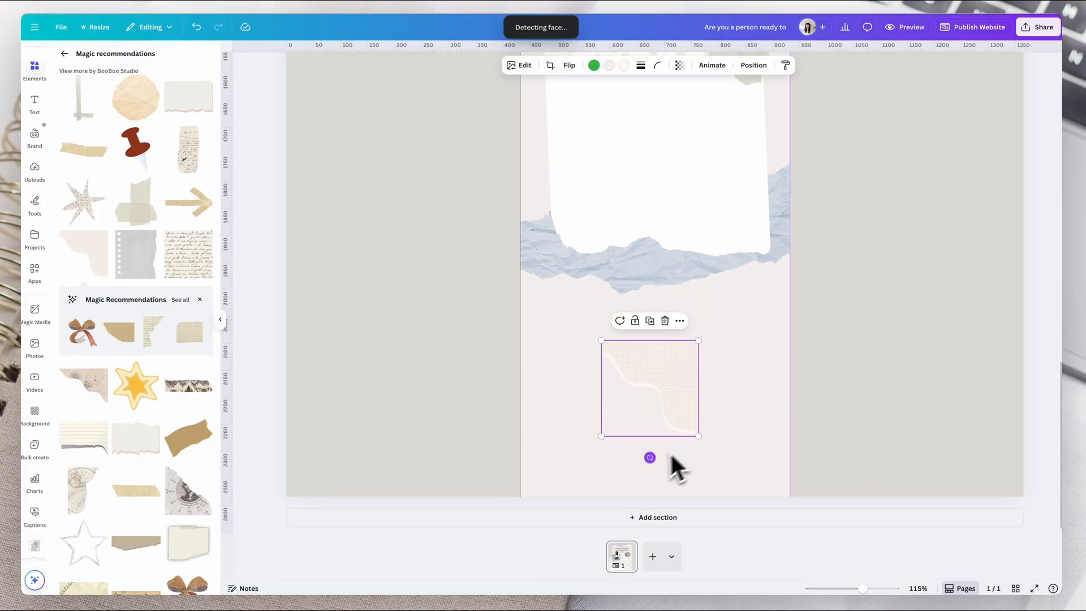
pyautogui.moveTo(649, 457); pyautogui.dragTo(651, 336)
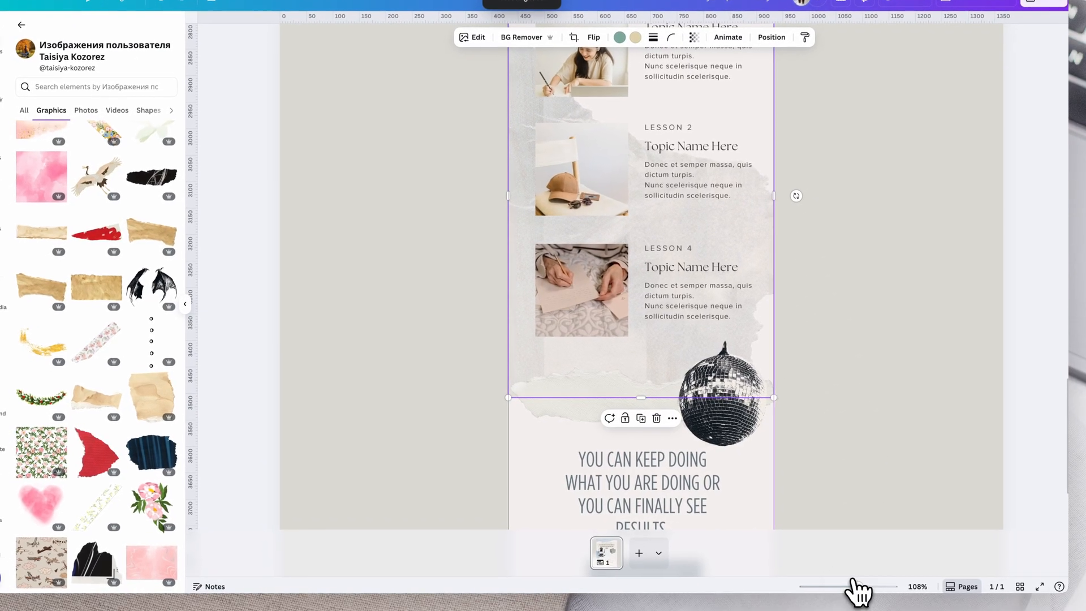
# Zoom out to about 41% to see the full long sales page
pyautogui.moveTo(861, 586); pyautogui.dragTo(849, 586)
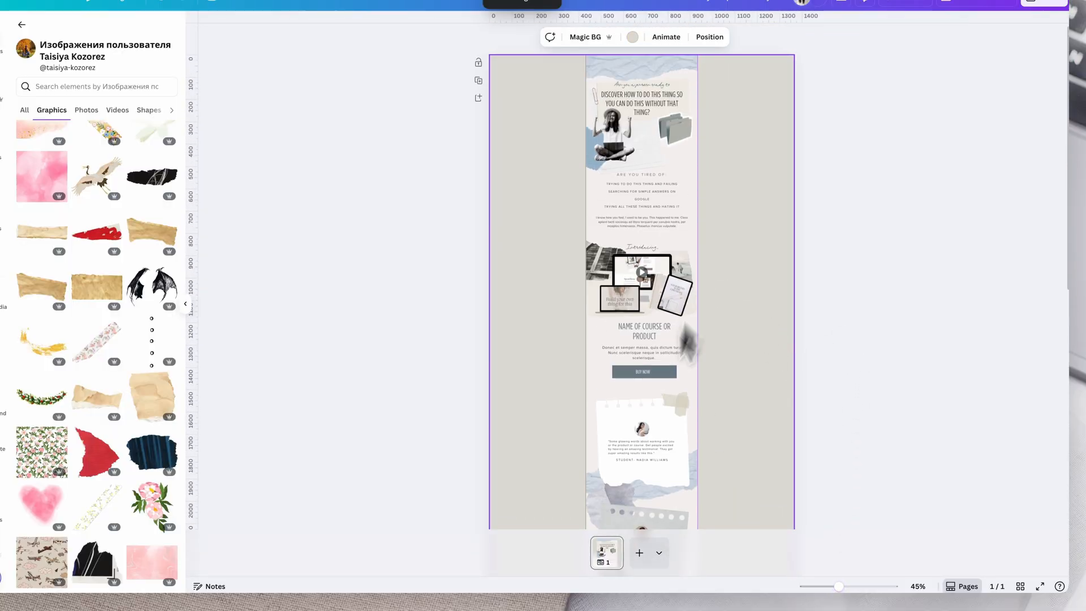
pyautogui.moveTo(841, 586); pyautogui.dragTo(831, 582)
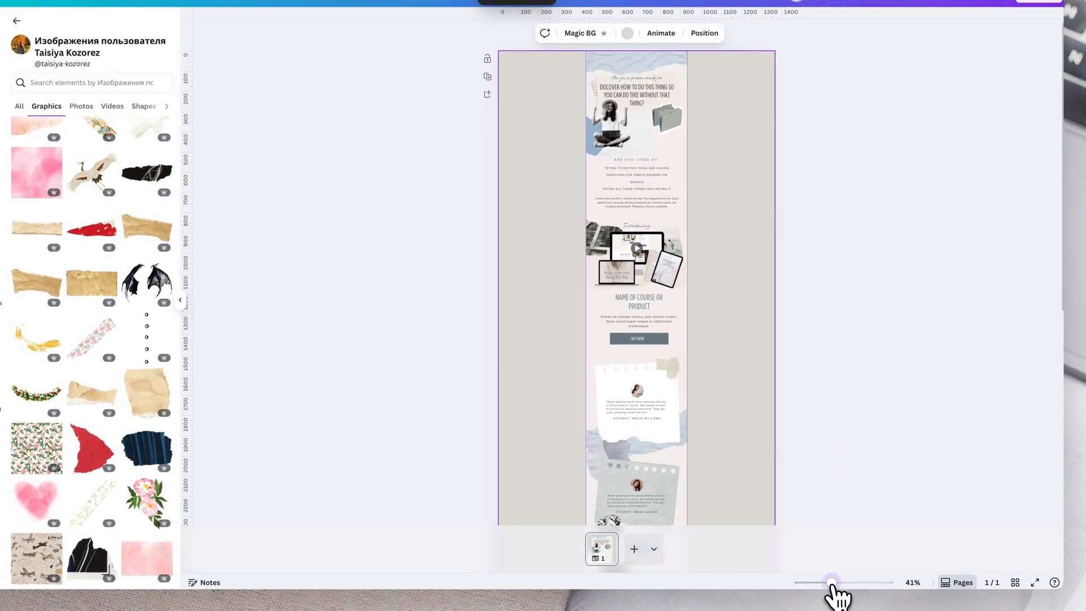
pyautogui.moveTo(832, 581); pyautogui.dragTo(835, 581)
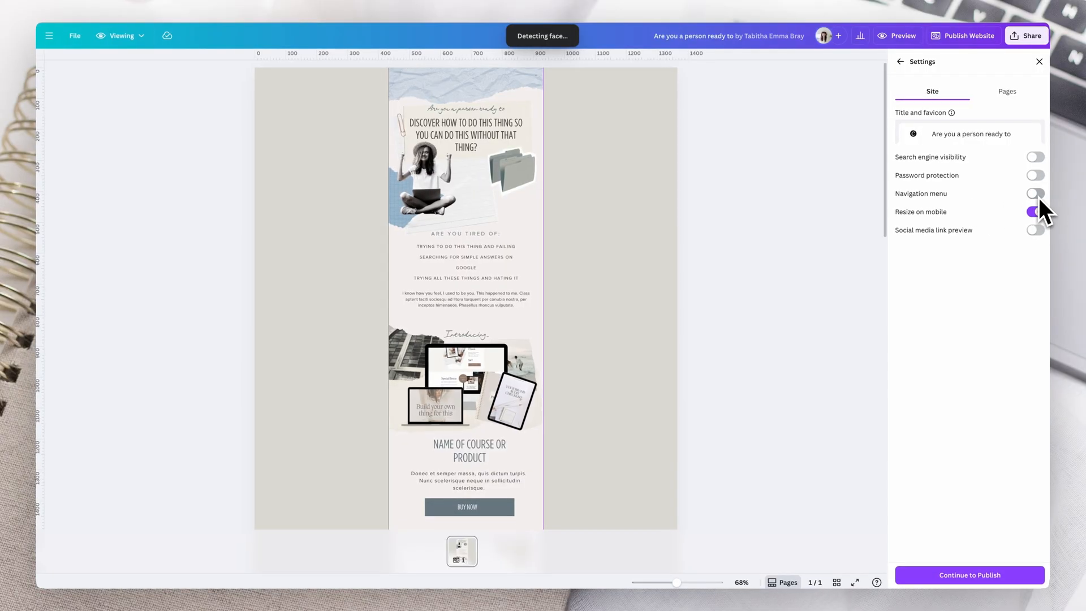
# Switch on Resize on mobile in the site settings, leaving the navigation menu off
pyautogui.click(1035, 211)
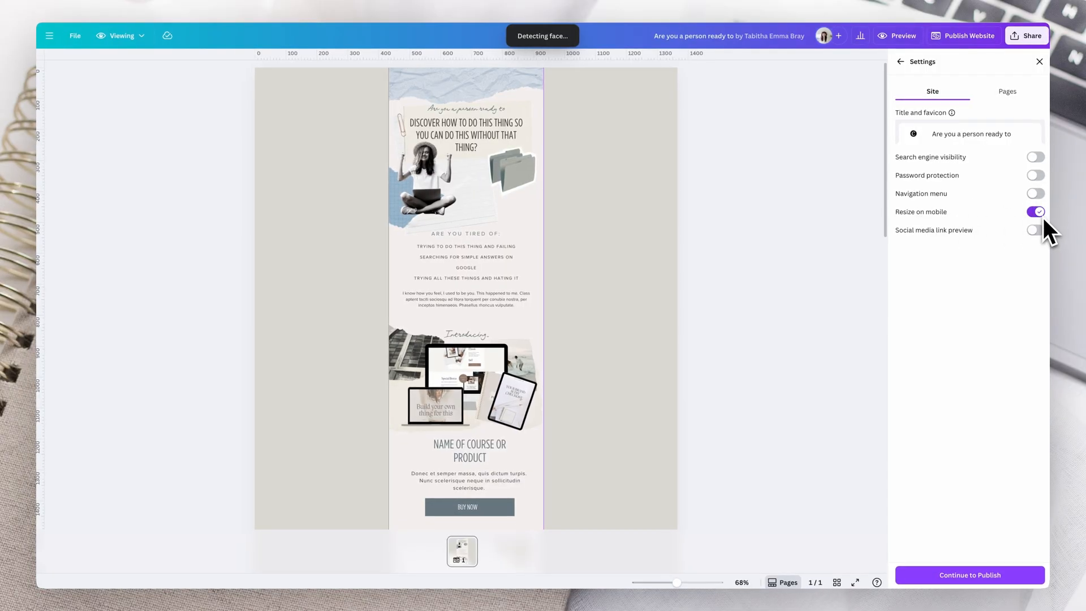
pyautogui.moveTo(1031, 374)
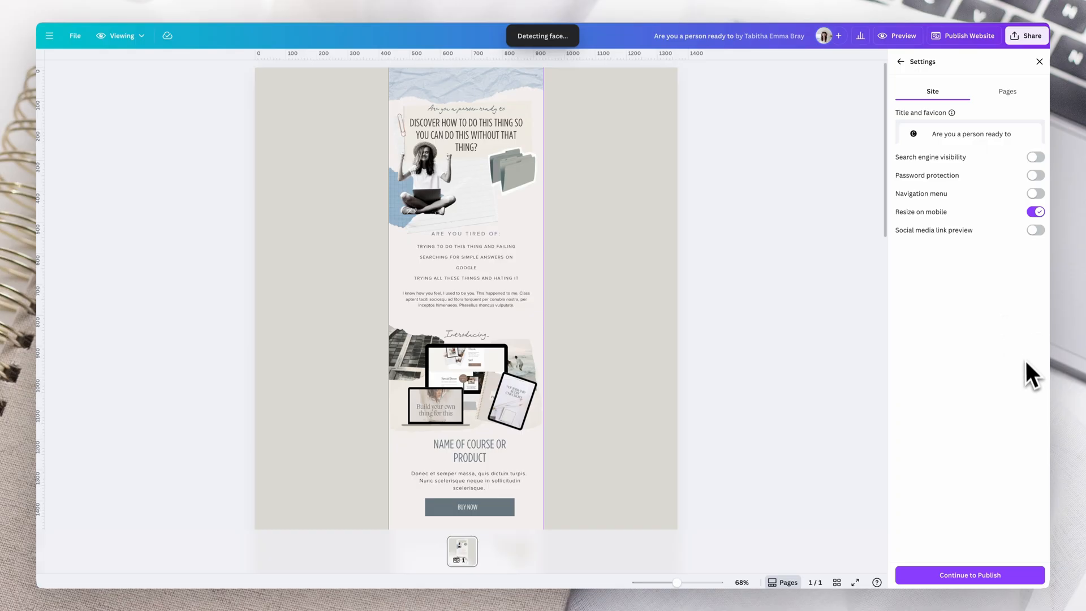
pyautogui.moveTo(976, 180)
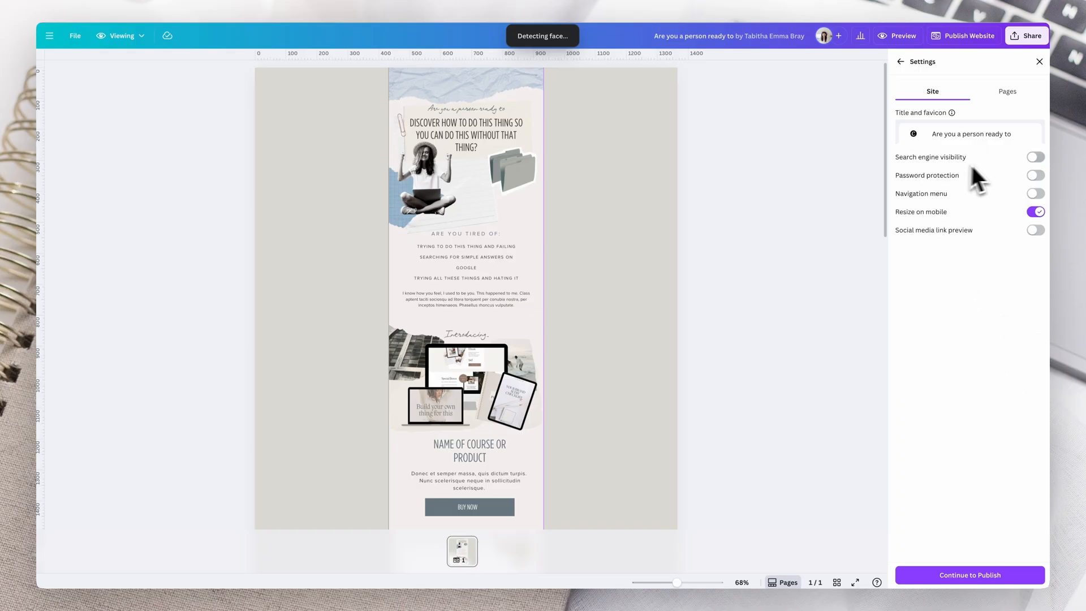
pyautogui.moveTo(979, 402)
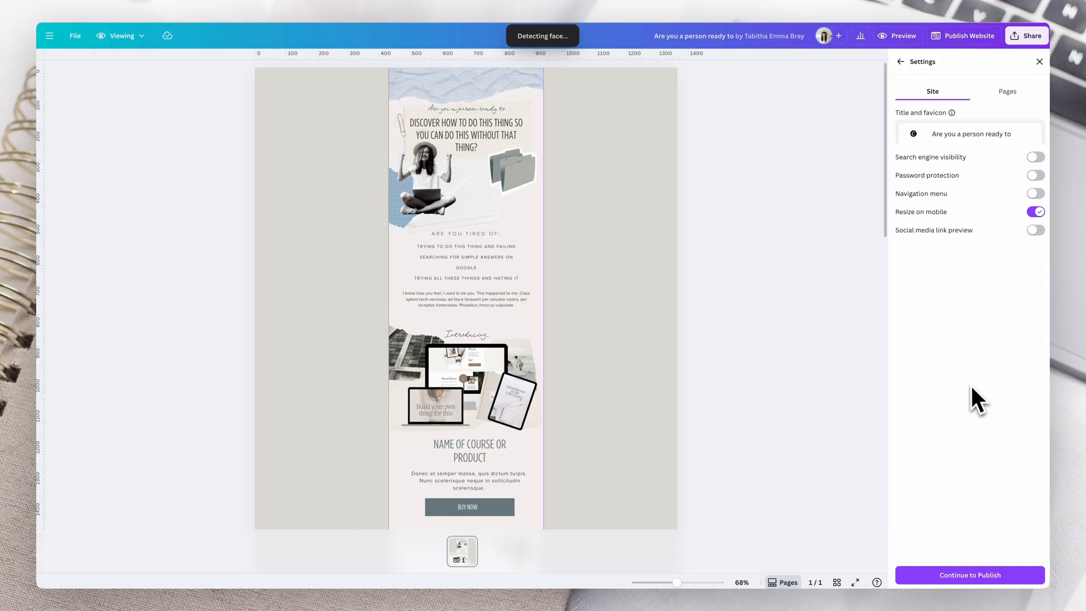
pyautogui.moveTo(986, 252)
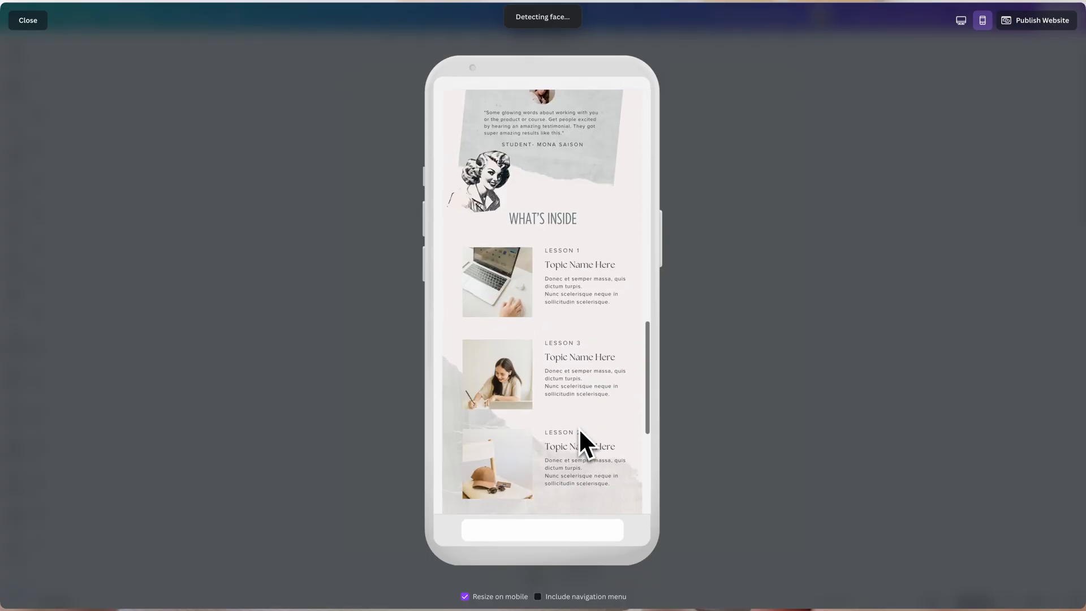
# Scroll the mobile preview down past the hero, testimonials and lessons to the closing call to action
pyautogui.scroll(-3)
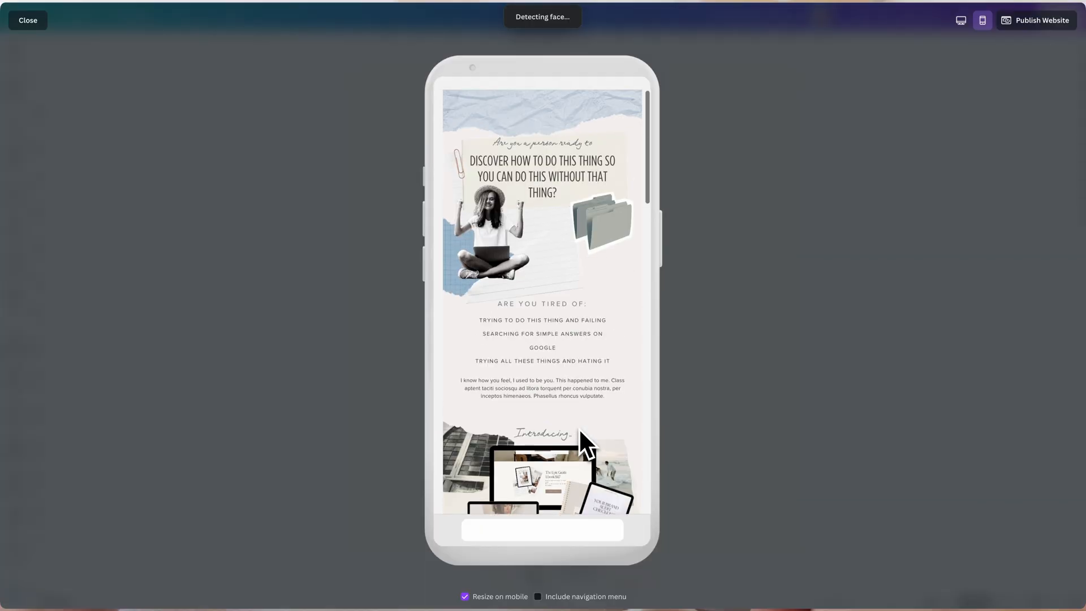
pyautogui.scroll(-3)
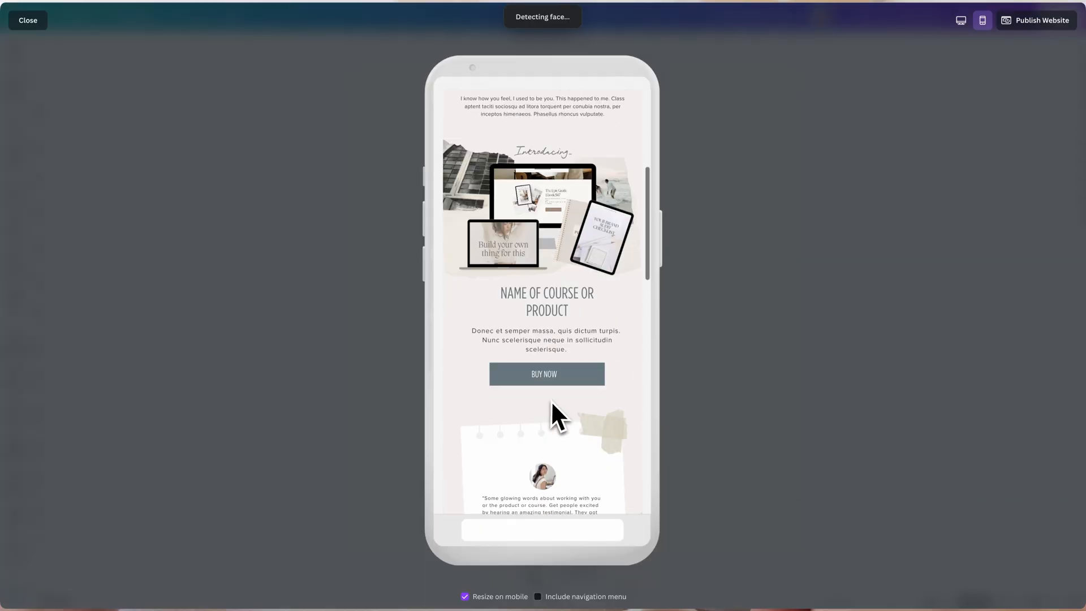
pyautogui.scroll(-3)
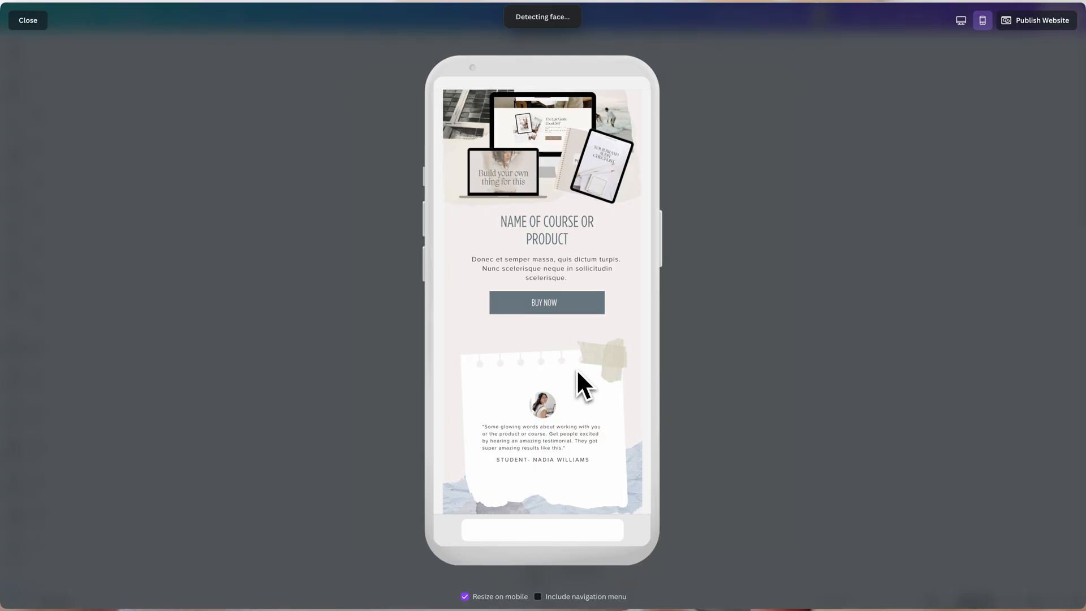
pyautogui.scroll(-3)
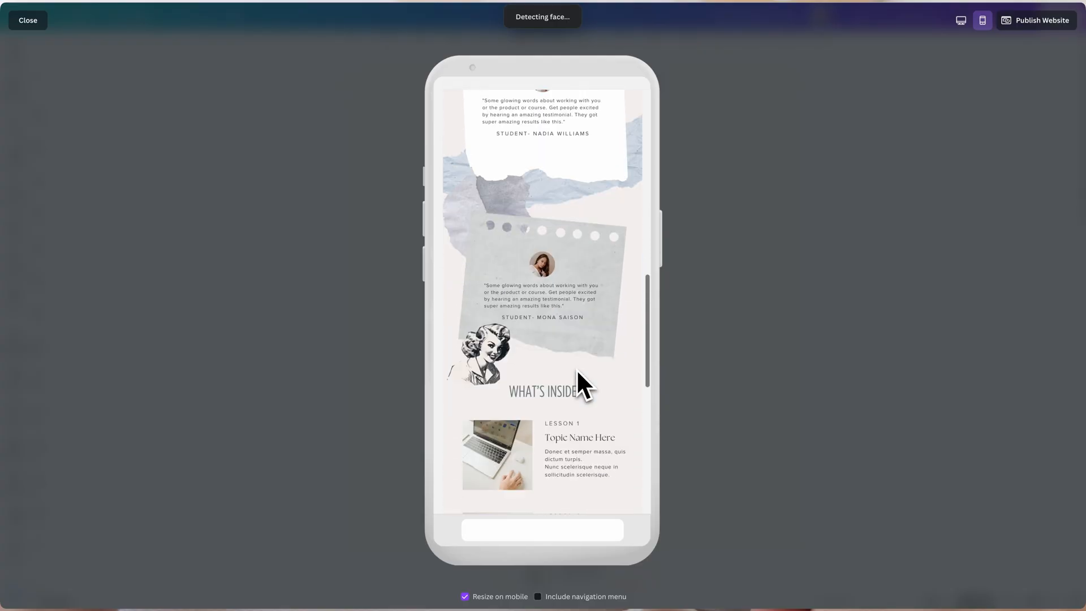
pyautogui.scroll(-3)
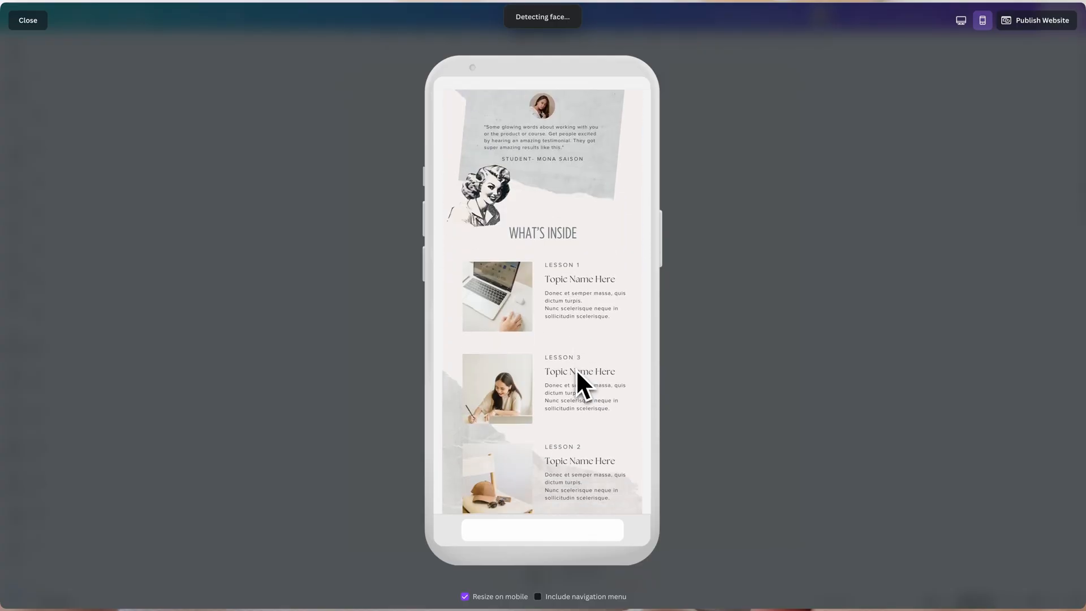
pyautogui.scroll(-3)
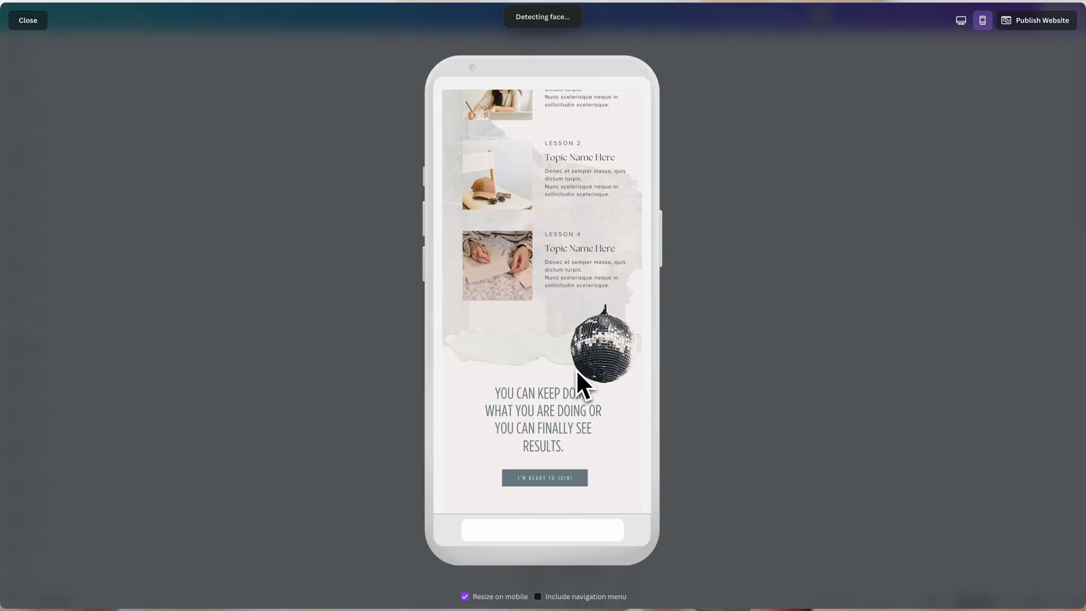